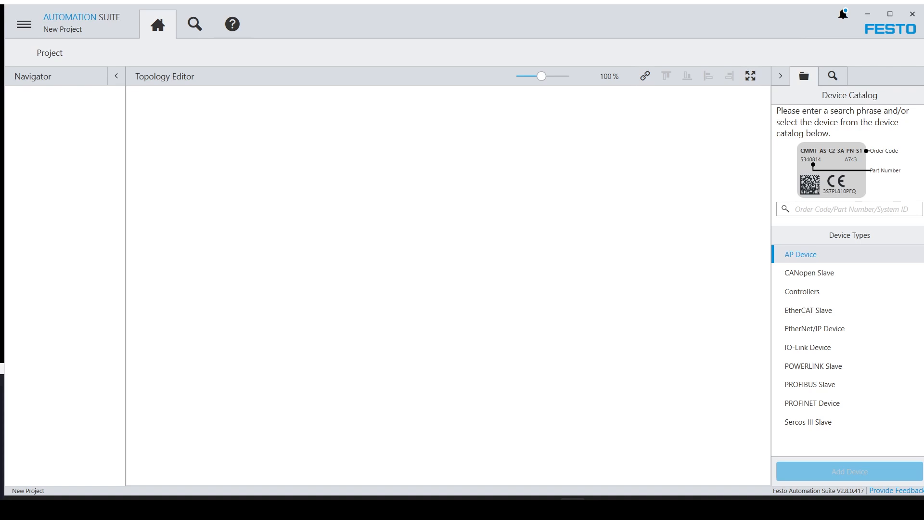
Step: Scan for devices, then expand the CPX-E-CEC-M1-EP controller at 192.168.1.33 to reveal CPX-AP-A-EC-M12
{"action": "left_click", "coordinate": [194, 23]}
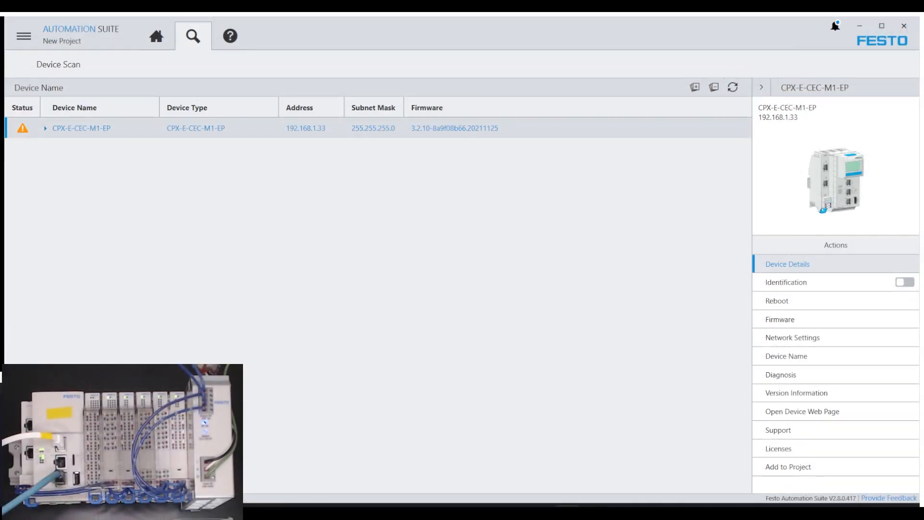
{"action": "left_click", "coordinate": [44, 128]}
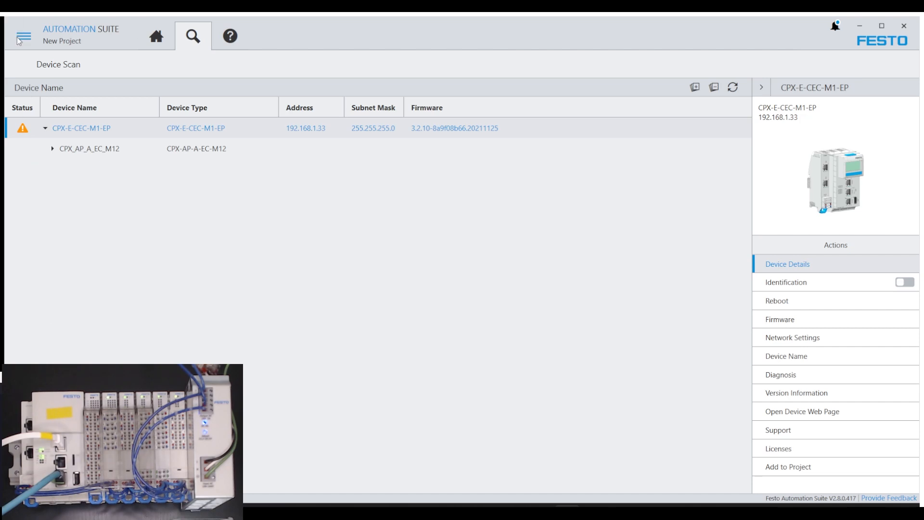
{"action": "left_click", "coordinate": [23, 36]}
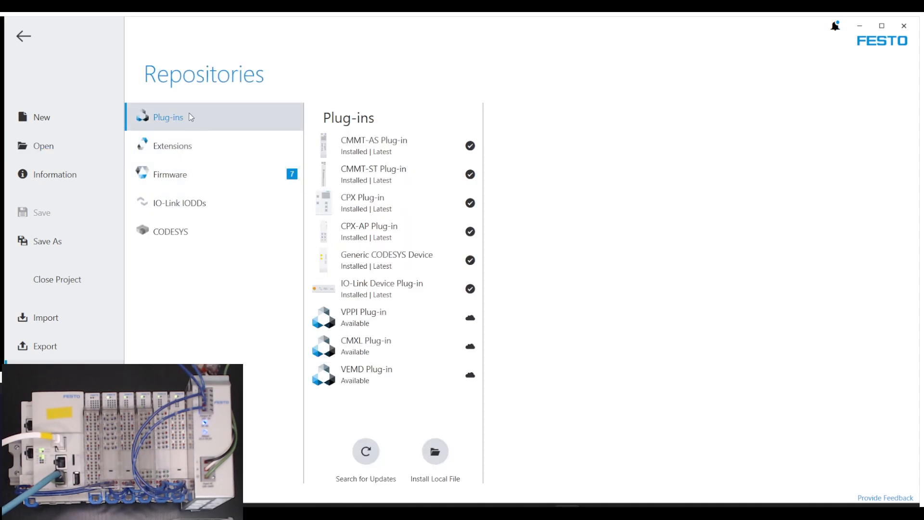
{"action": "left_click", "coordinate": [172, 146]}
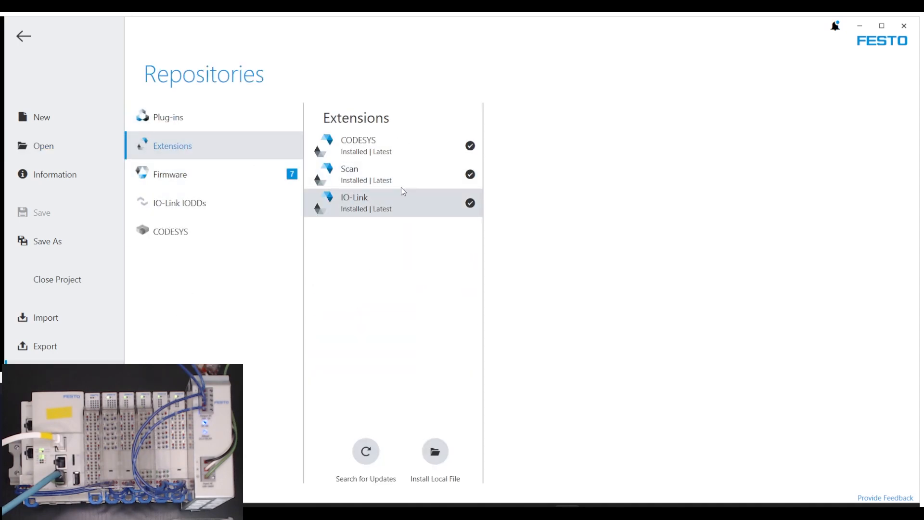
{"action": "left_click", "coordinate": [365, 146]}
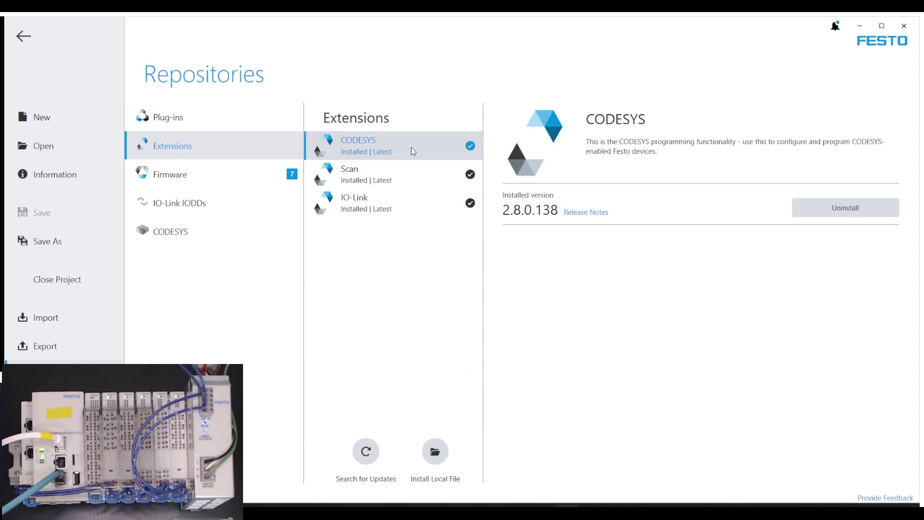
{"action": "mouse_move", "coordinate": [638, 232]}
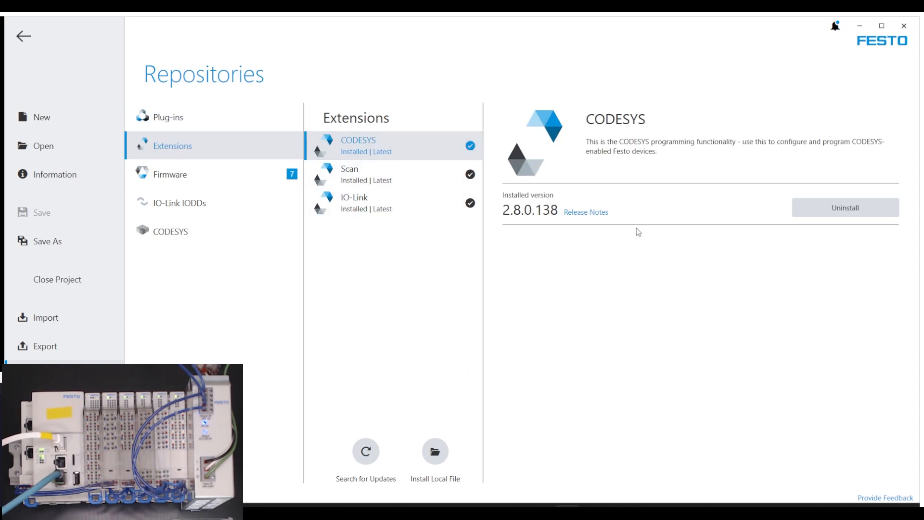
{"action": "left_click", "coordinate": [22, 36]}
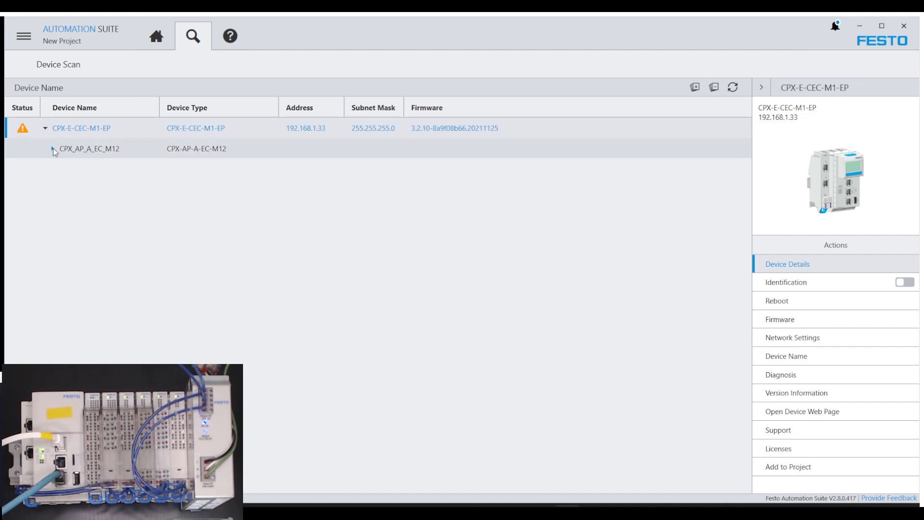
Step: Expand CPX_AP_A_EC_M12, select both 4DI4DO modules, then select the CPX-E-CEC-M1-EP controller
{"action": "left_click", "coordinate": [52, 148]}
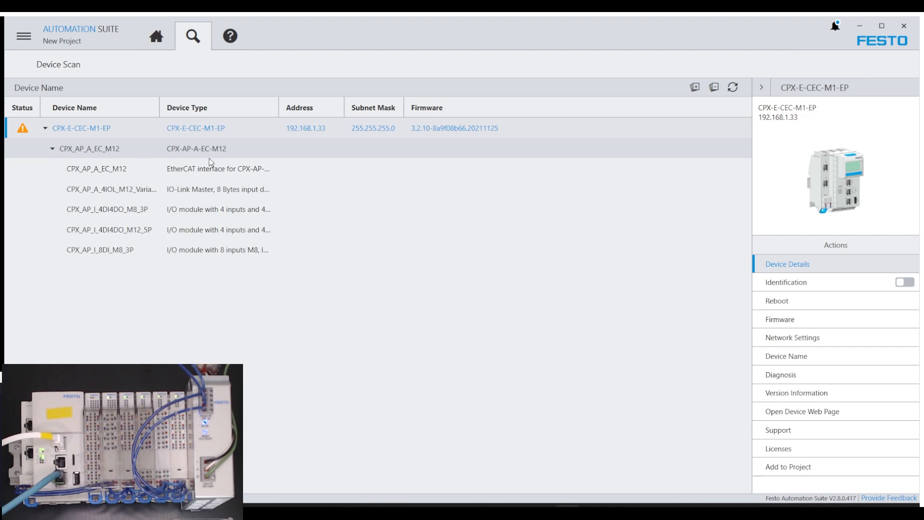
{"action": "mouse_move", "coordinate": [135, 152]}
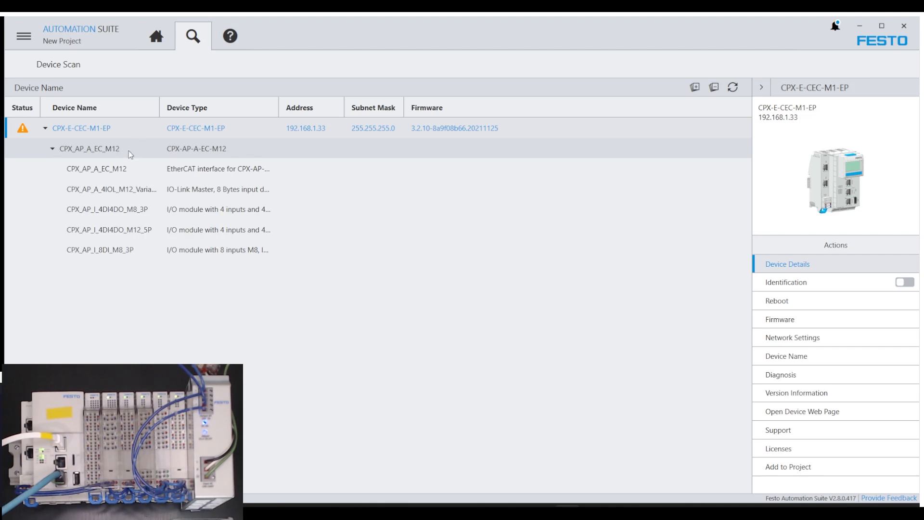
{"action": "mouse_move", "coordinate": [108, 212]}
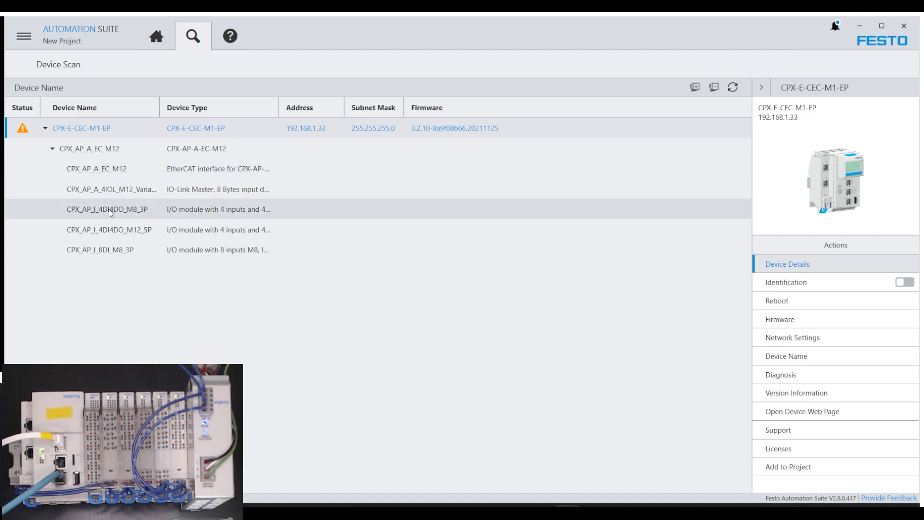
{"action": "mouse_move", "coordinate": [113, 258]}
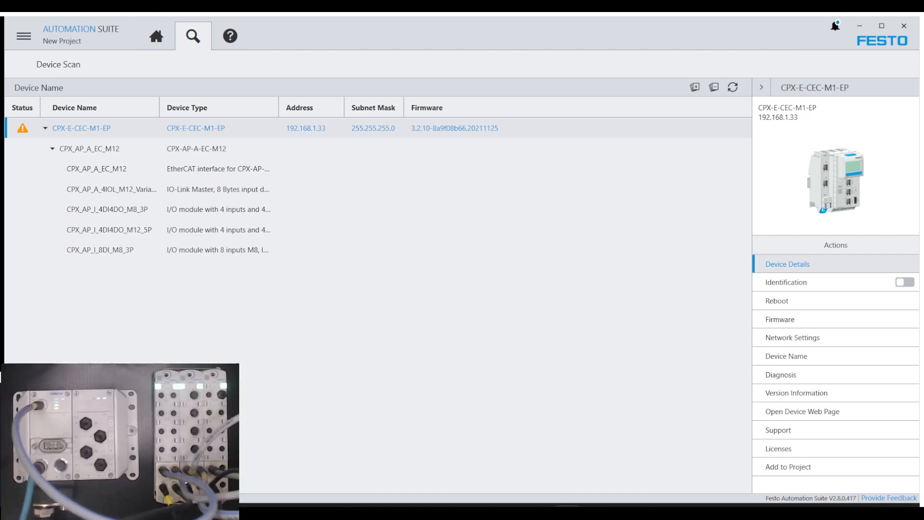
{"action": "left_click", "coordinate": [96, 169]}
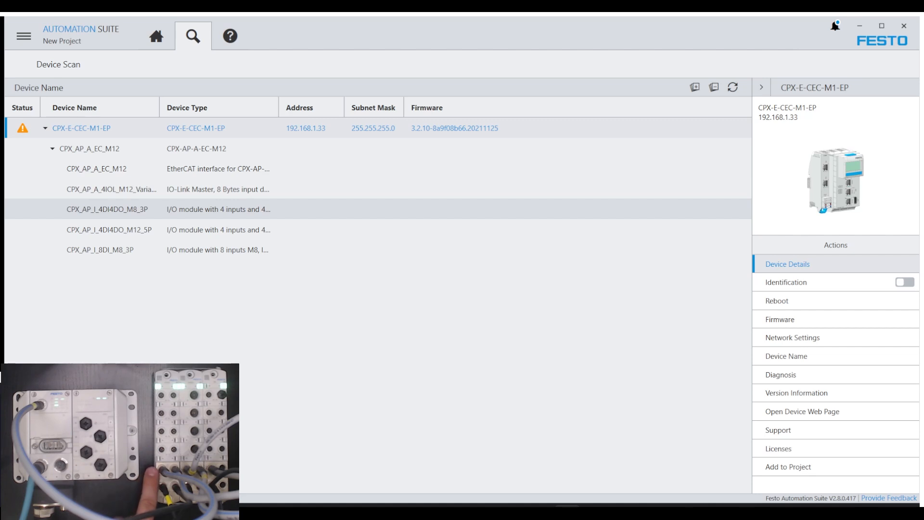
{"action": "left_click", "coordinate": [109, 229]}
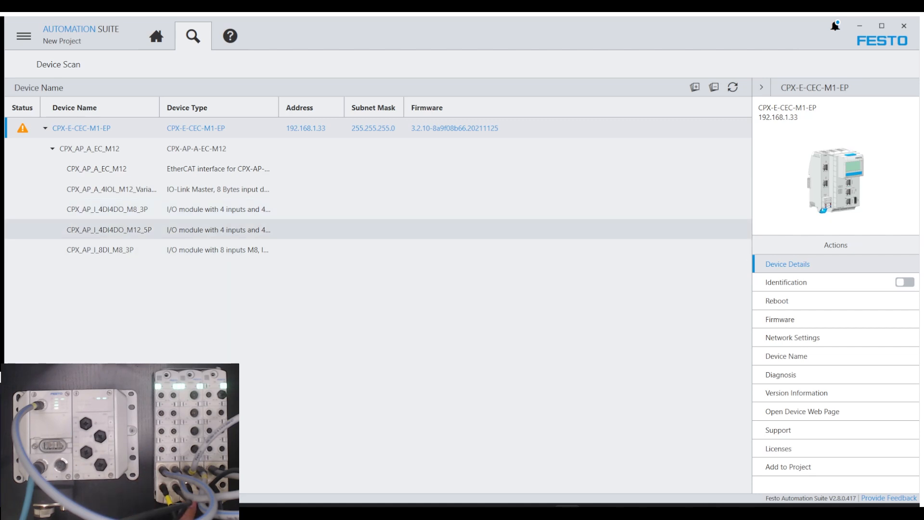
{"action": "left_click", "coordinate": [100, 249]}
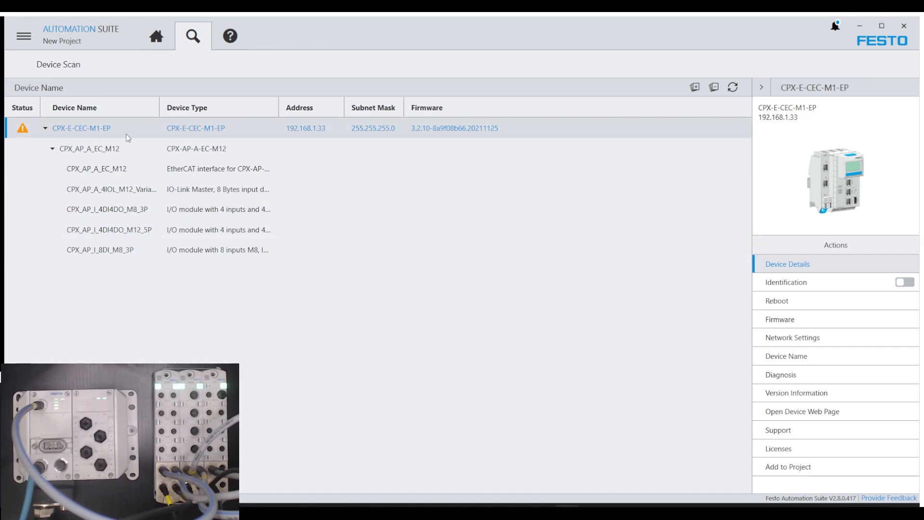
{"action": "mouse_move", "coordinate": [788, 467]}
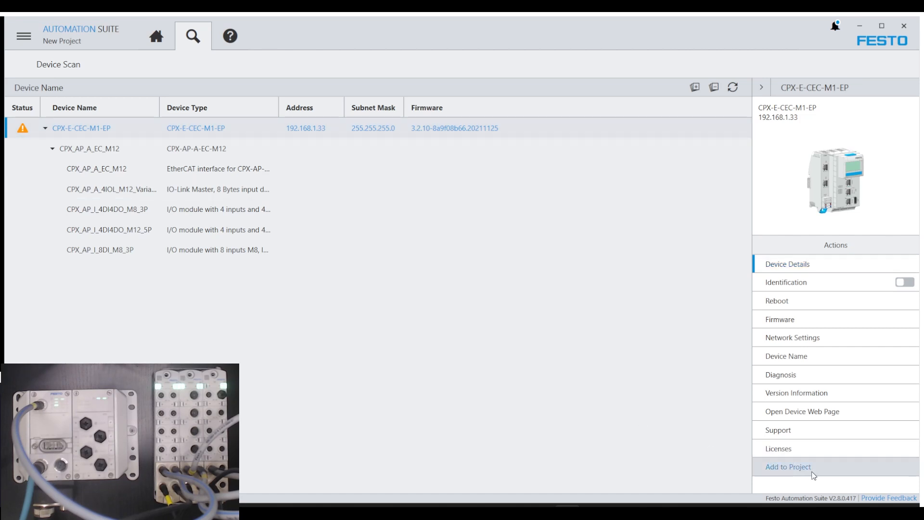
Step: Add the scanned CPX-E-CEC-M1-EP and its modules to the project and show the Topology Editor
{"action": "left_click", "coordinate": [787, 466]}
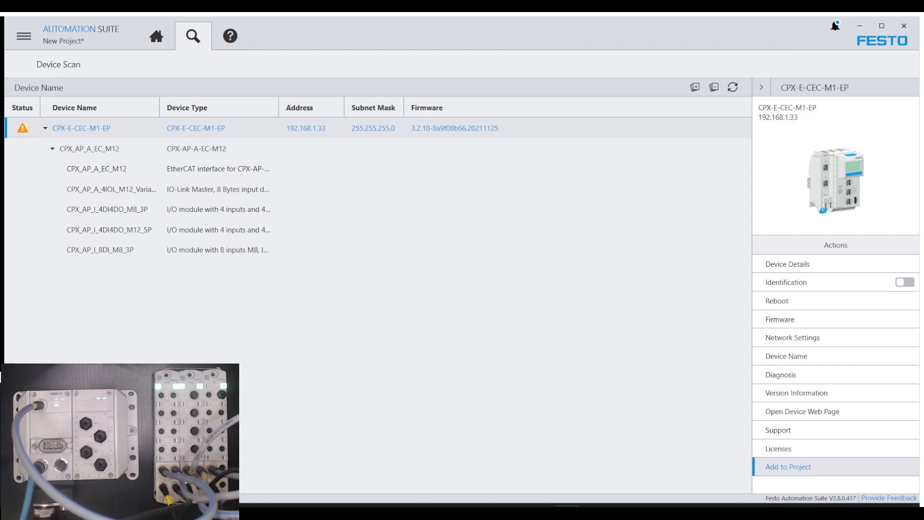
{"action": "left_click", "coordinate": [156, 35]}
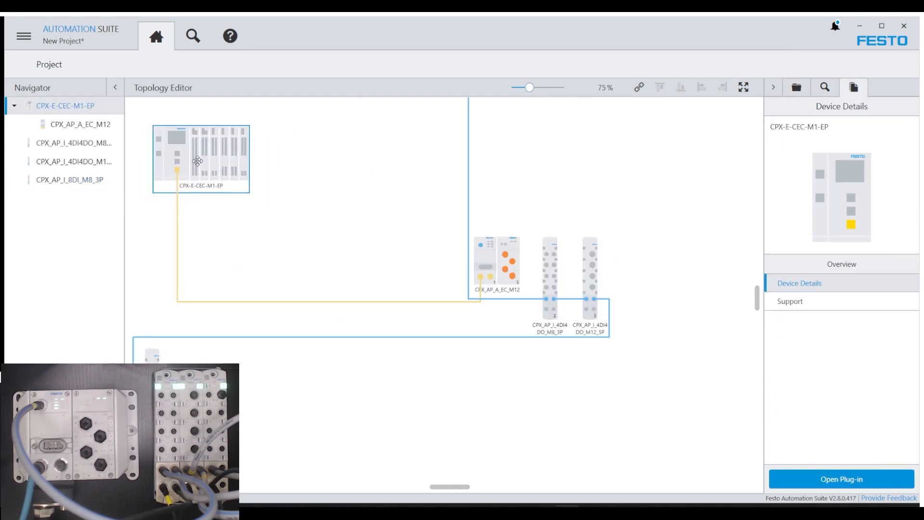
Step: View Device Details of CPX_AP_I_4DI4DO_M12_5P, then of CPX_AP_I_8DI_M8_3P
{"action": "left_click", "coordinate": [550, 278]}
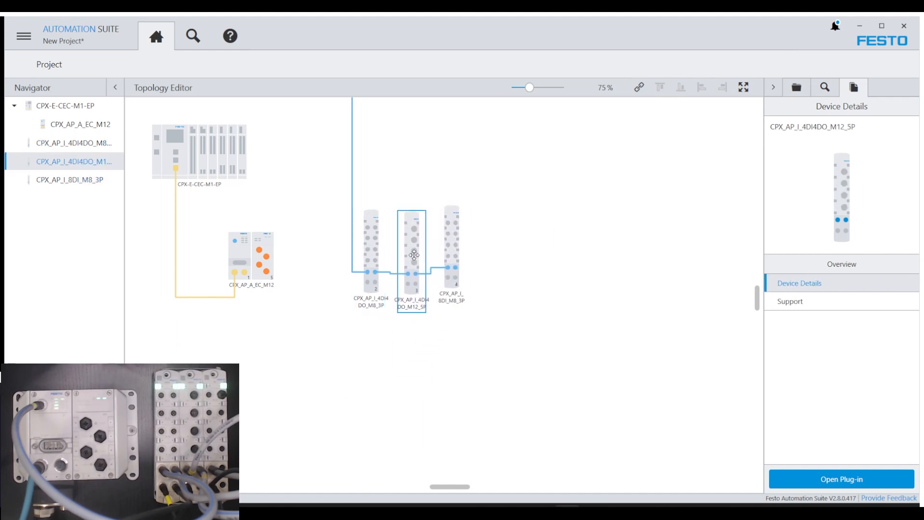
{"action": "left_click", "coordinate": [451, 247]}
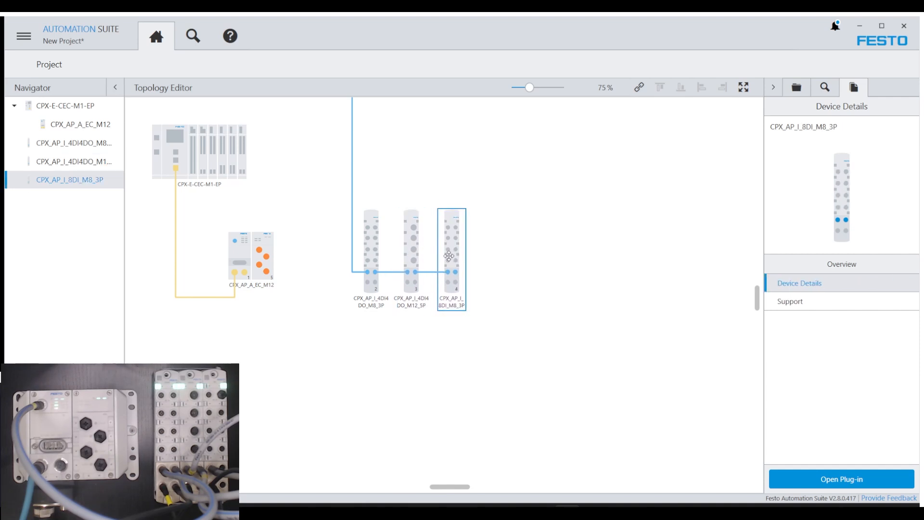
{"action": "mouse_move", "coordinate": [416, 375]}
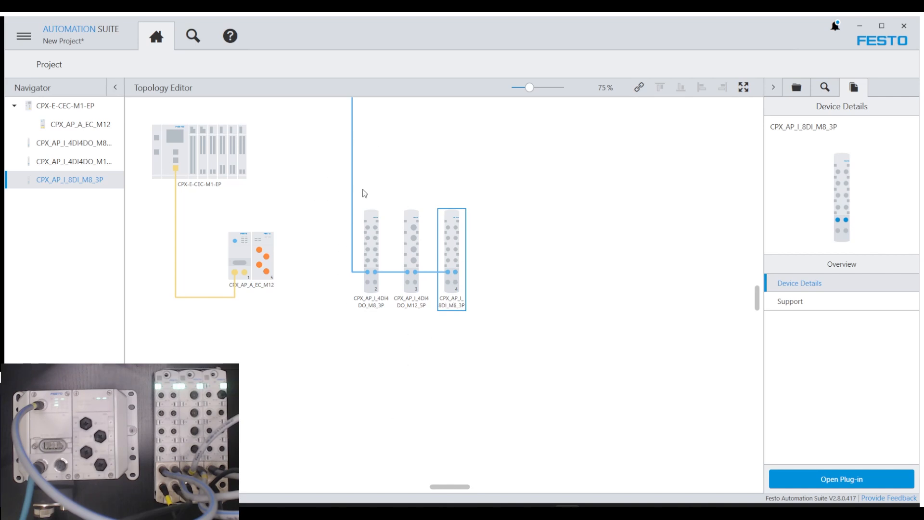
{"action": "mouse_move", "coordinate": [354, 187]}
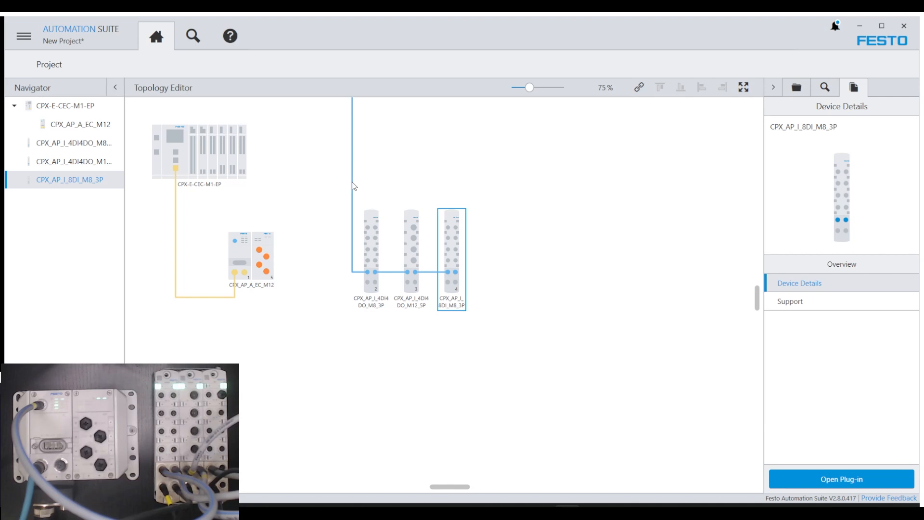
{"action": "left_click", "coordinate": [796, 87]}
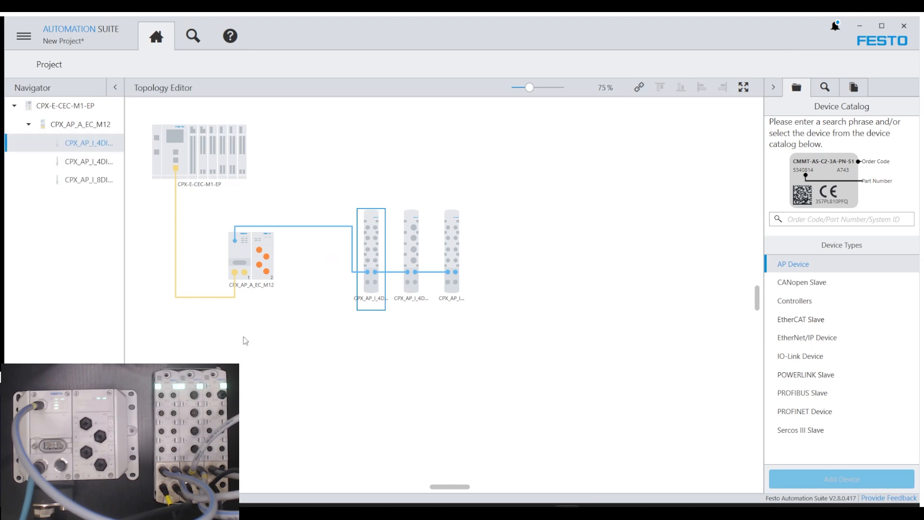
{"action": "mouse_move", "coordinate": [346, 434]}
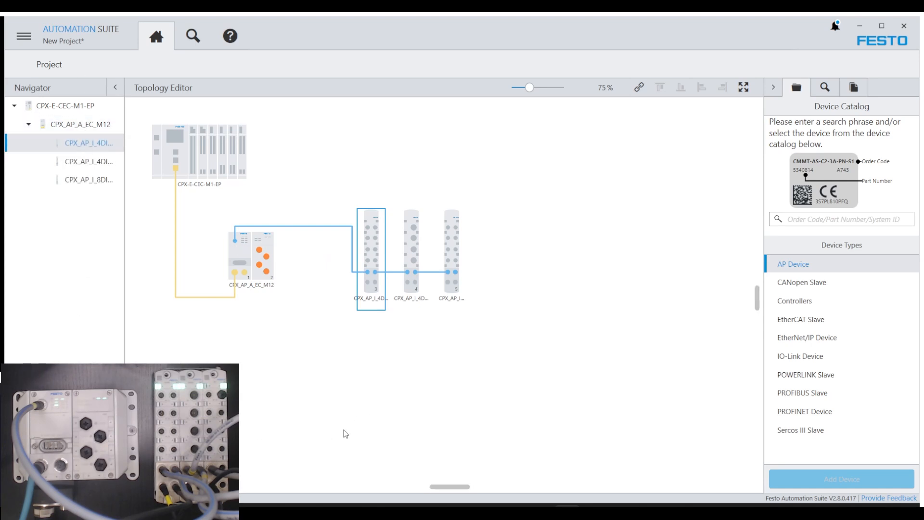
{"action": "mouse_move", "coordinate": [521, 271]}
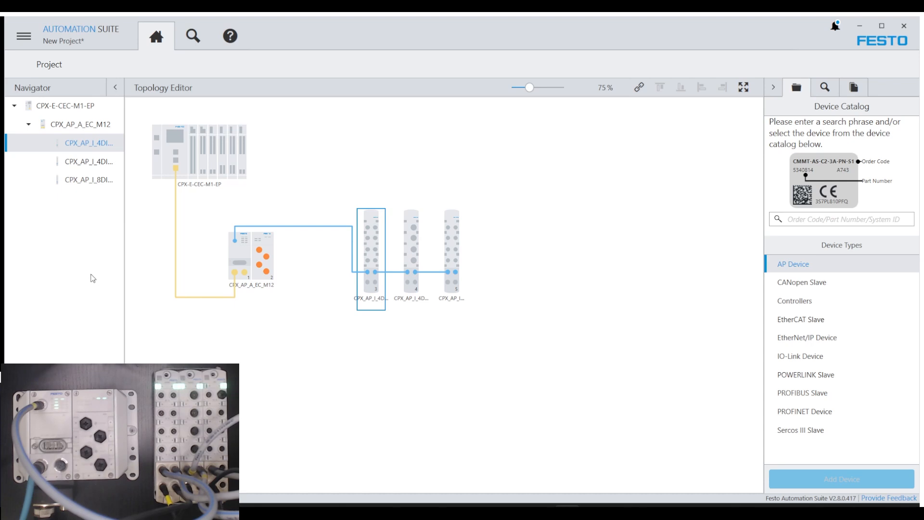
{"action": "mouse_move", "coordinate": [178, 171]}
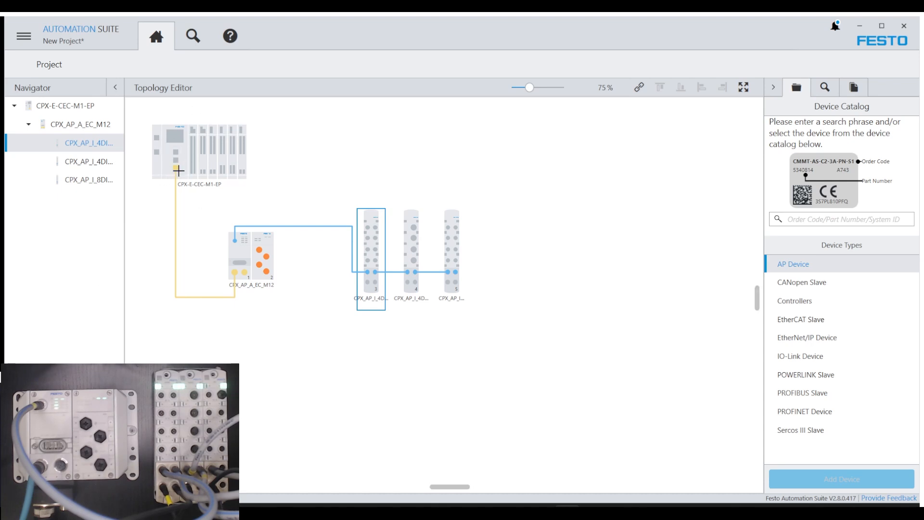
{"action": "mouse_move", "coordinate": [217, 302]}
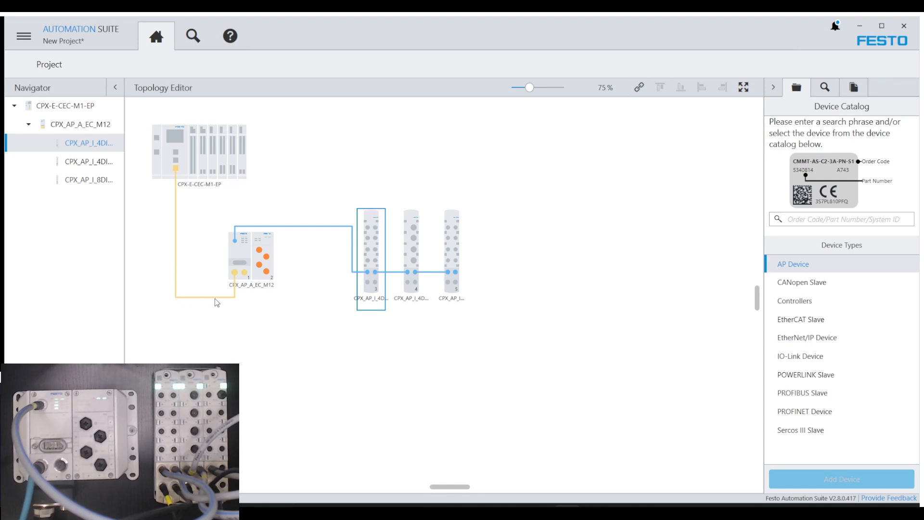
{"action": "mouse_move", "coordinate": [246, 241]}
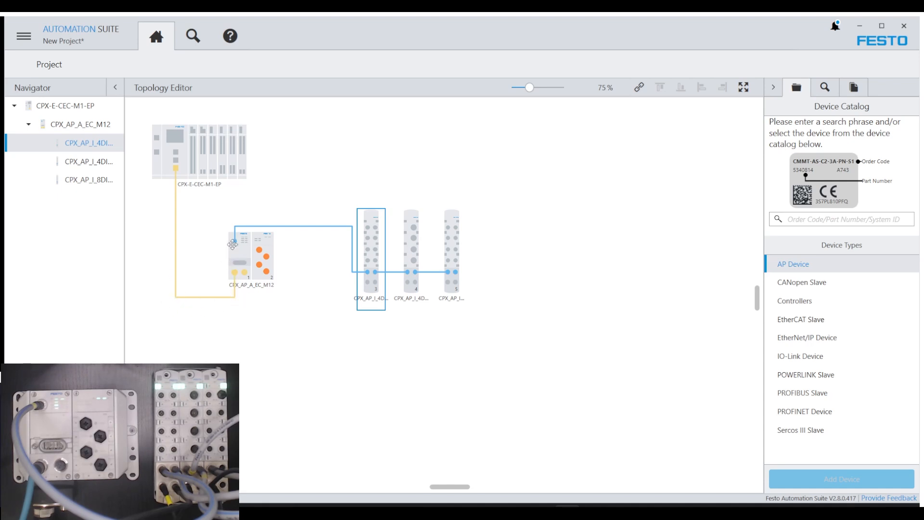
{"action": "mouse_move", "coordinate": [234, 244]}
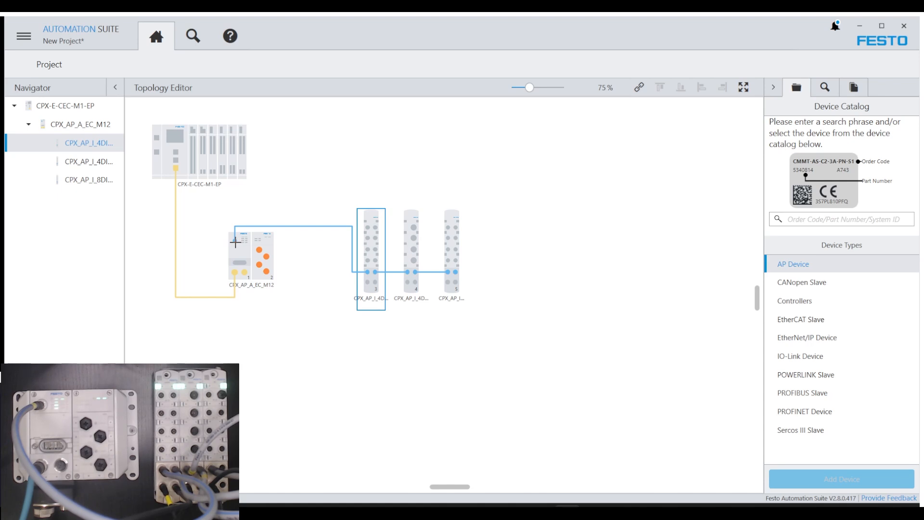
{"action": "mouse_move", "coordinate": [336, 236]}
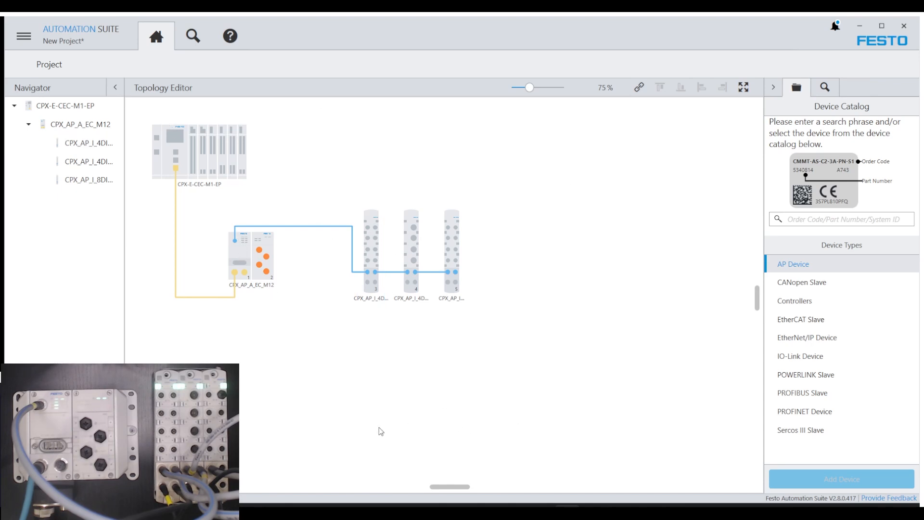
{"action": "mouse_move", "coordinate": [365, 433]}
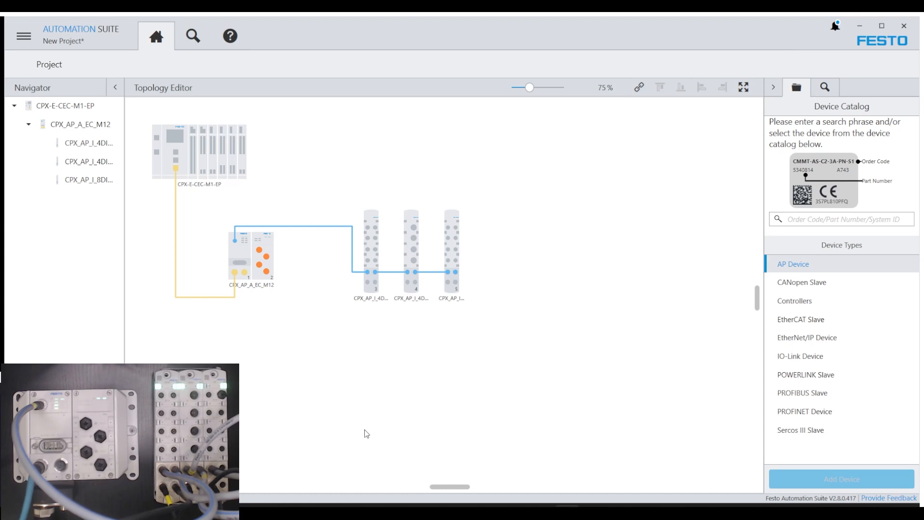
{"action": "mouse_move", "coordinate": [428, 386]}
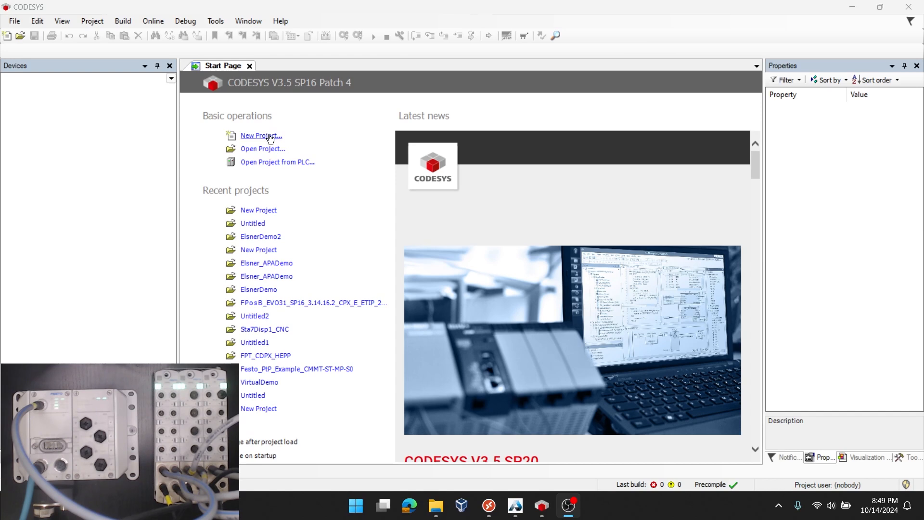
Step: Begin a new project from the CPX-E-CEC template, naming it APDemo
{"action": "left_click", "coordinate": [261, 136]}
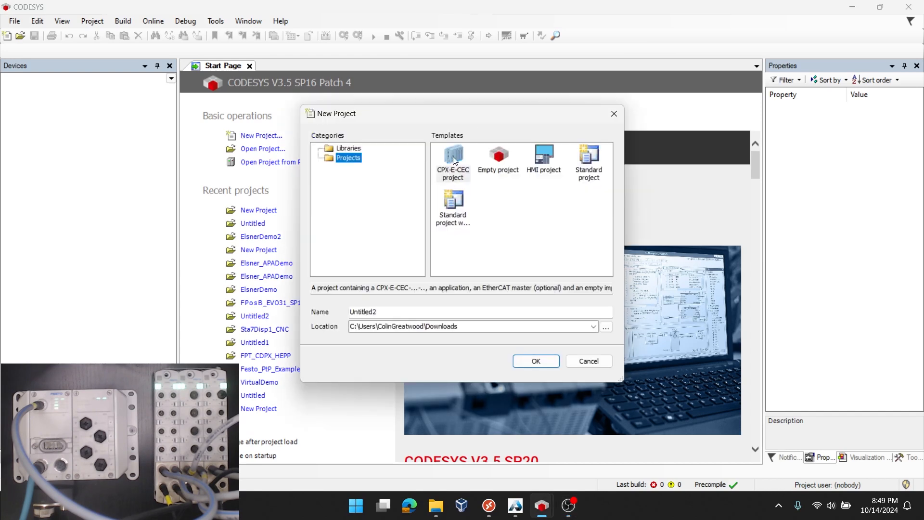
{"action": "left_click", "coordinate": [453, 161]}
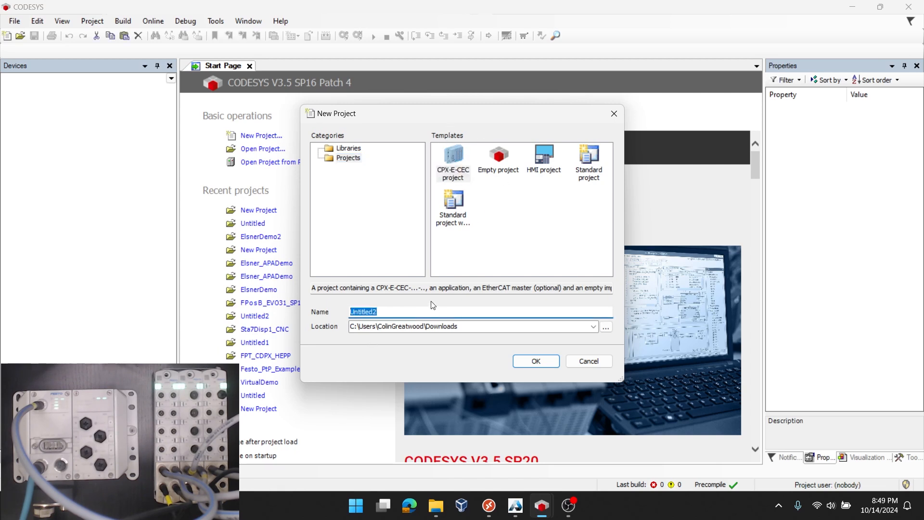
{"action": "type", "text": "APDemo"}
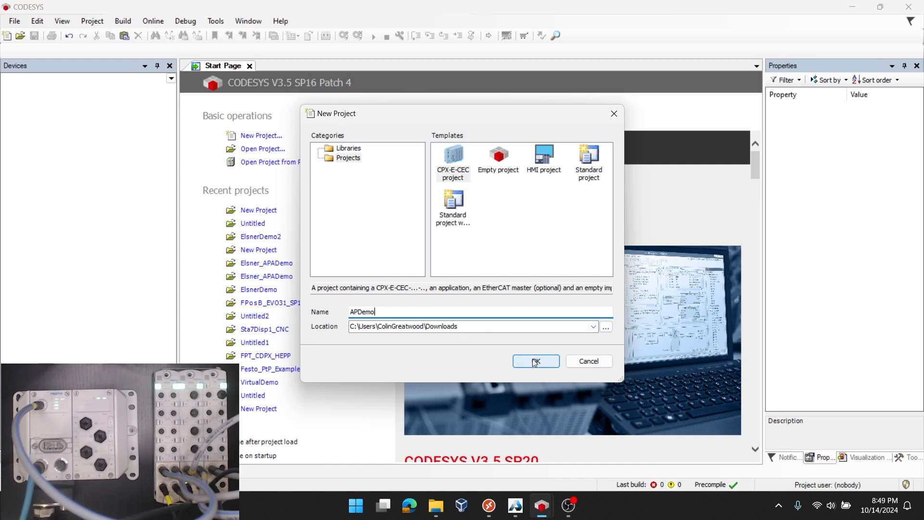
Step: Create APDemo with device CPX-E-CEC-M1-EP (Festo) 3.5.16.46 and an EtherCAT master
{"action": "left_click", "coordinate": [535, 360]}
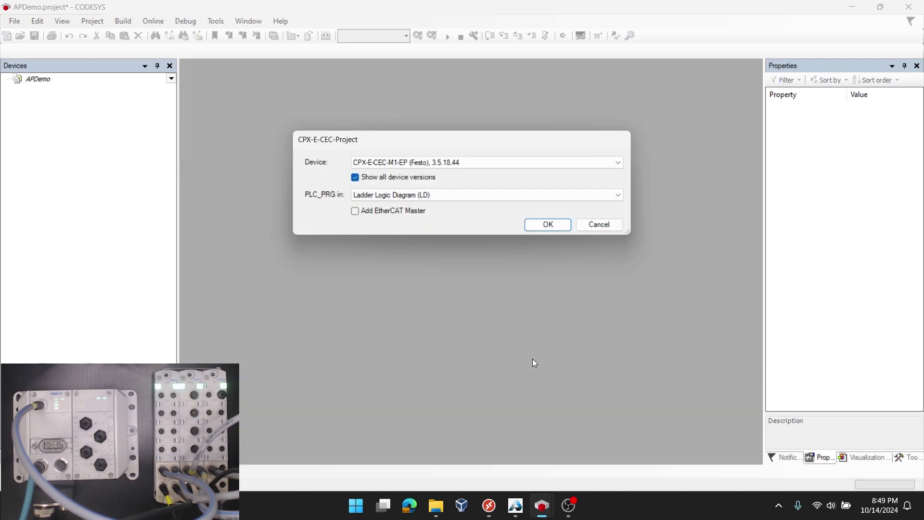
{"action": "mouse_move", "coordinate": [433, 174]}
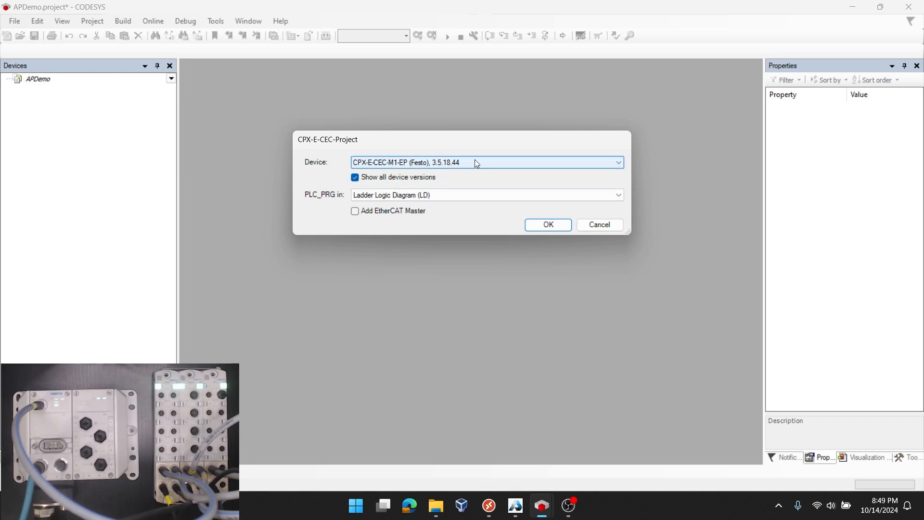
{"action": "mouse_move", "coordinate": [329, 176]}
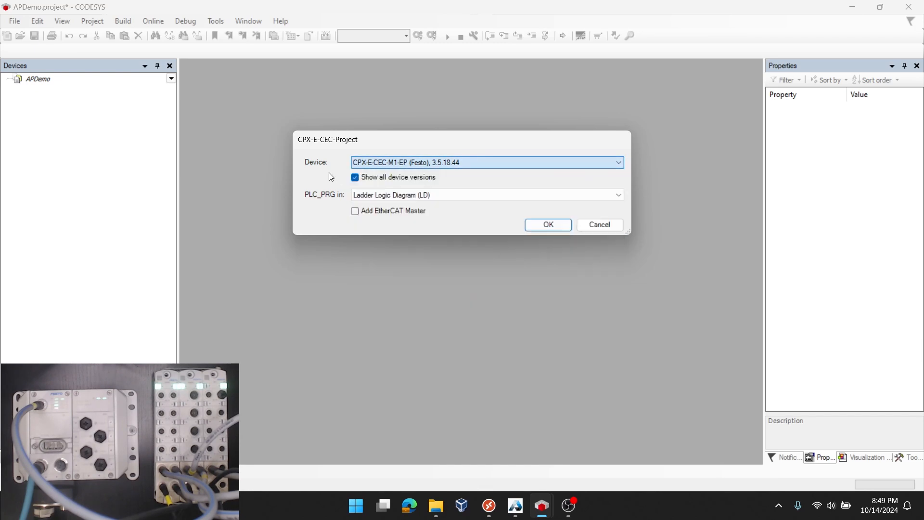
{"action": "left_click", "coordinate": [618, 162]}
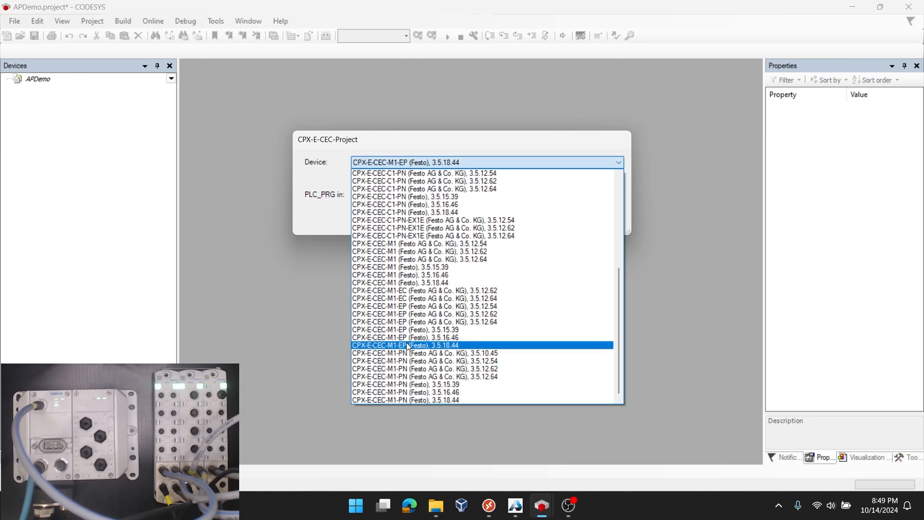
{"action": "left_click", "coordinate": [405, 336]}
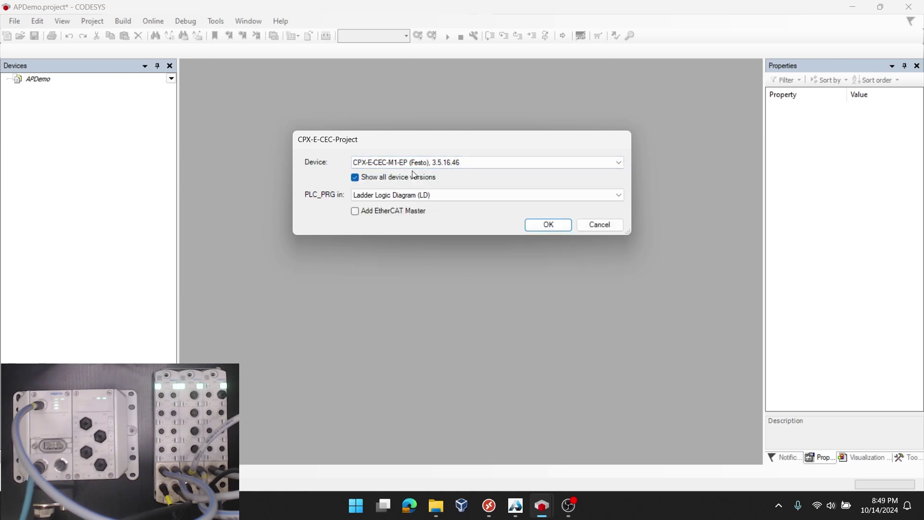
{"action": "left_click", "coordinate": [485, 195]}
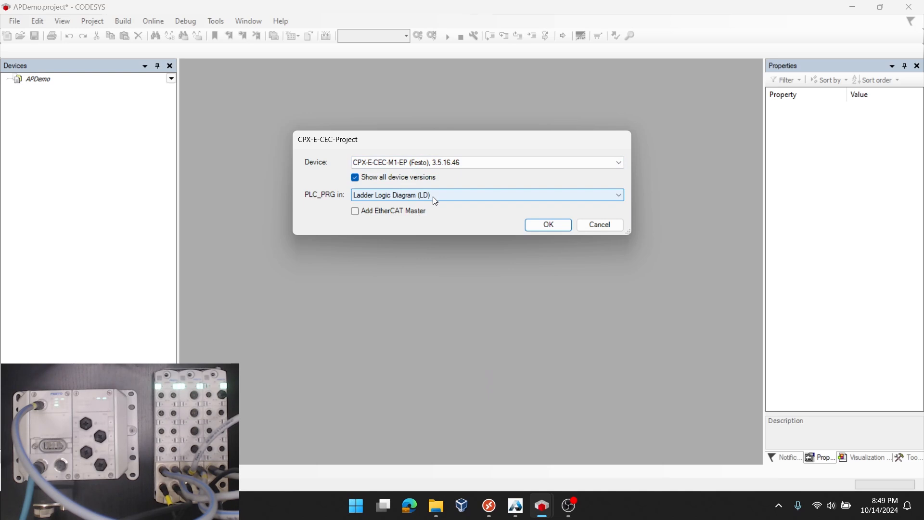
{"action": "left_click", "coordinate": [355, 211]}
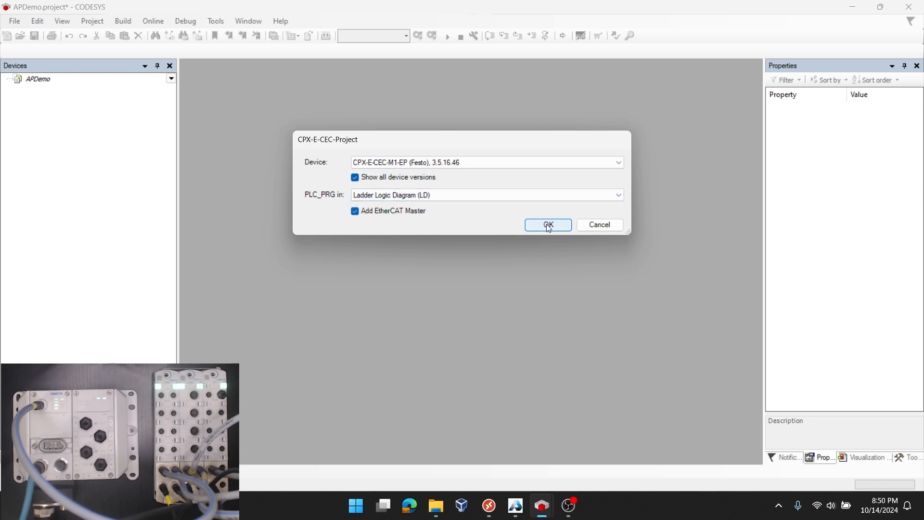
{"action": "left_click", "coordinate": [546, 225]}
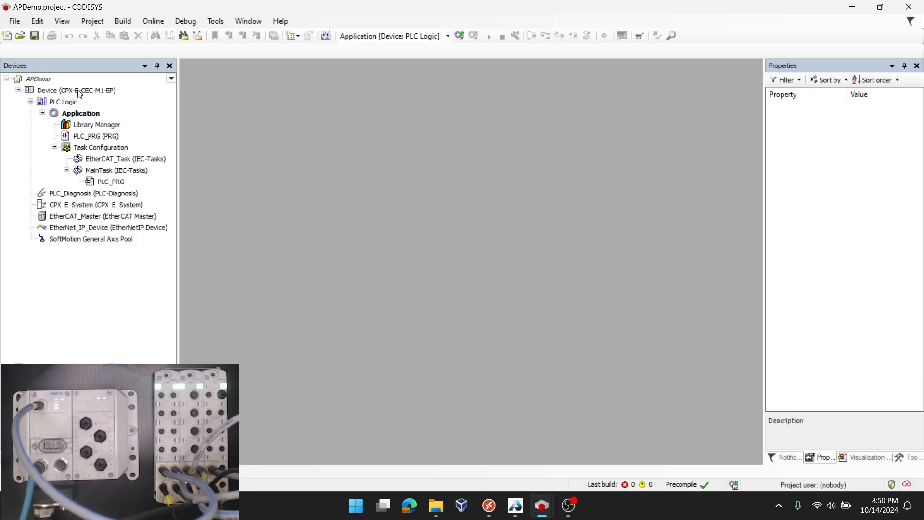
{"action": "mouse_move", "coordinate": [76, 90]}
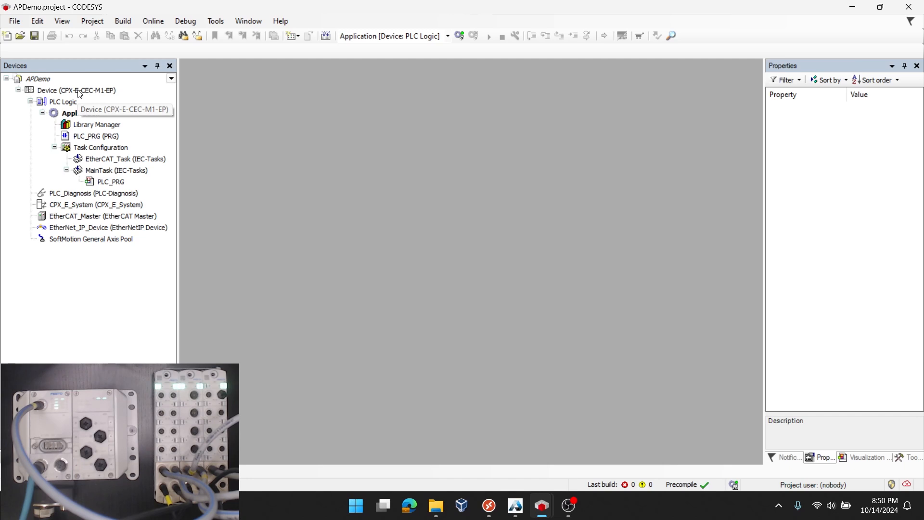
Step: Scan the network from Device settings and make CPX-E-CEC-M1-EP [0301.B021] the active target
{"action": "double_click", "coordinate": [75, 90]}
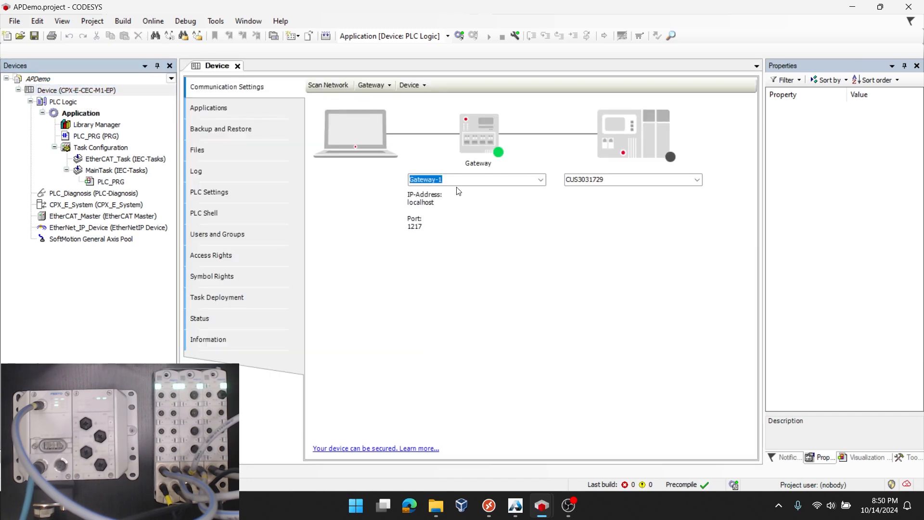
{"action": "left_click", "coordinate": [327, 85]}
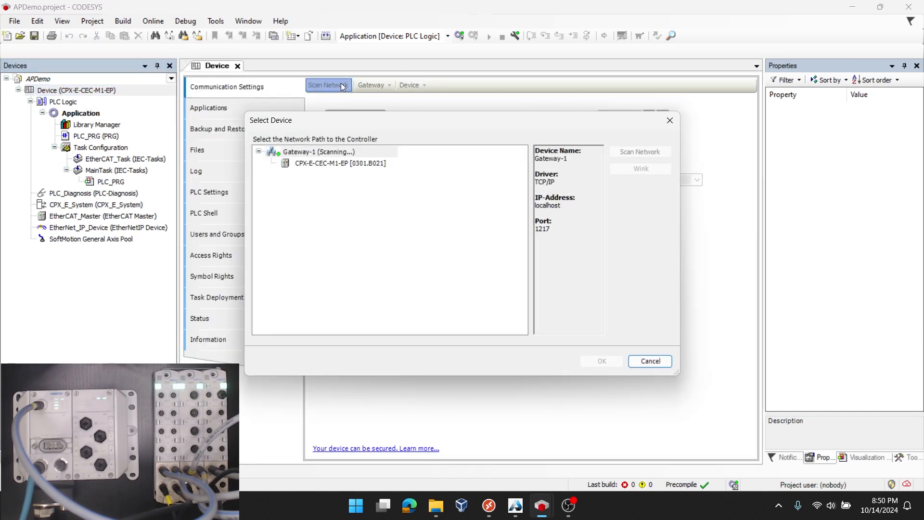
{"action": "mouse_move", "coordinate": [330, 172]}
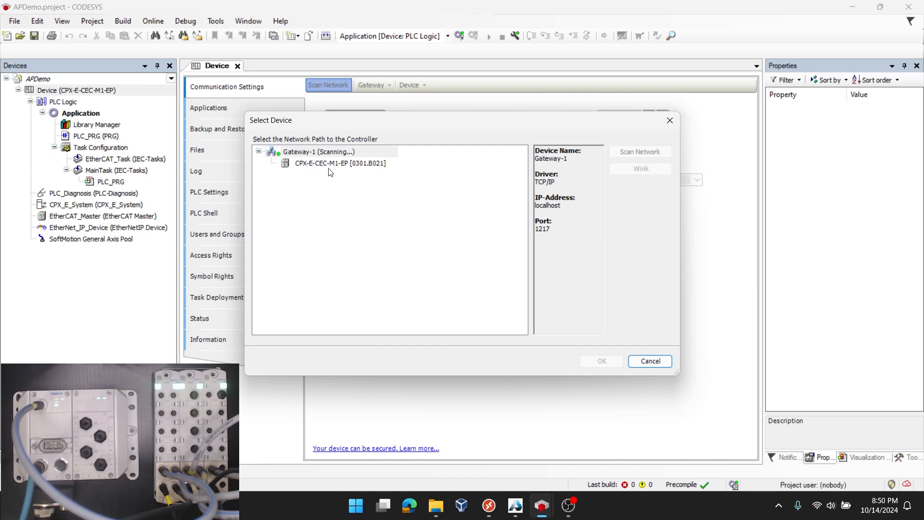
{"action": "left_click", "coordinate": [340, 163]}
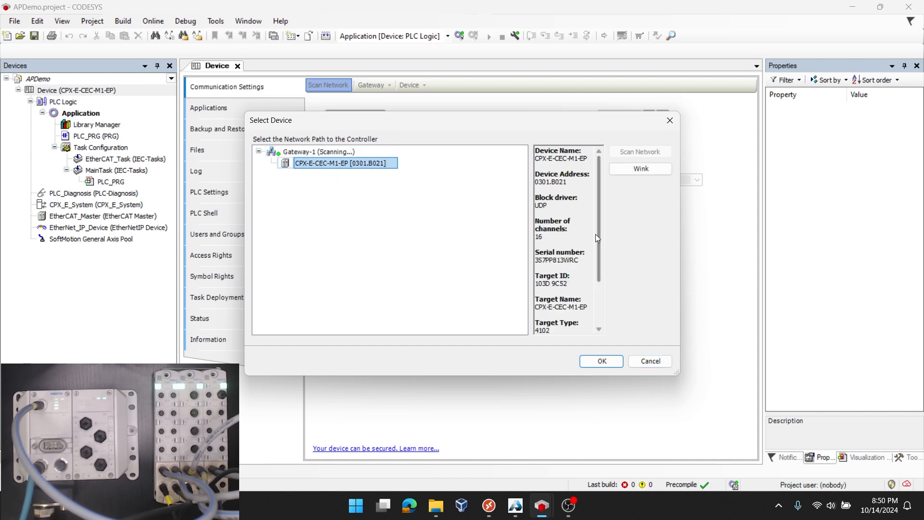
{"action": "scroll", "scroll_direction": "down", "scroll_amount": 3}
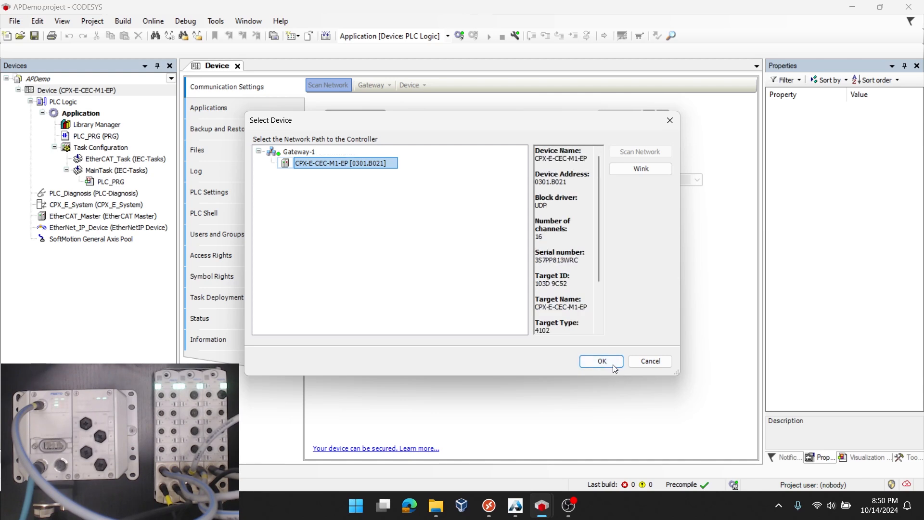
{"action": "scroll", "scroll_direction": "down", "scroll_amount": 3}
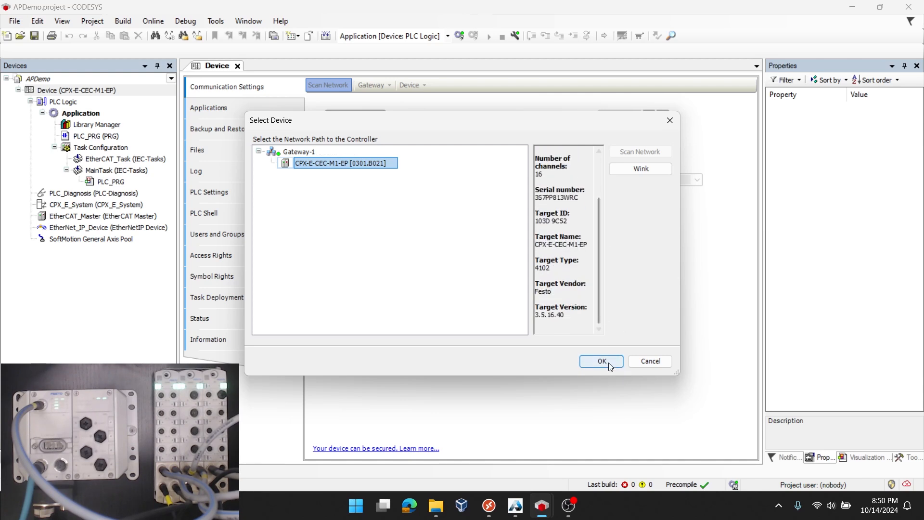
{"action": "left_click", "coordinate": [600, 361]}
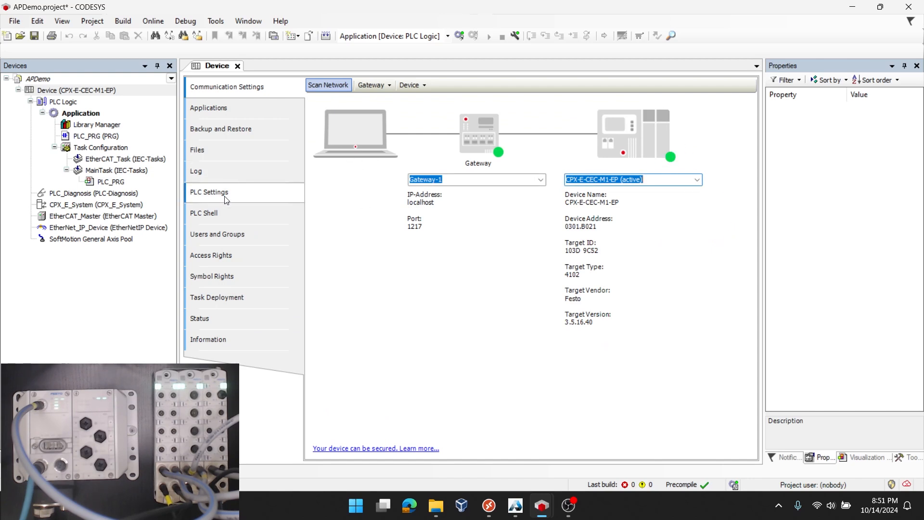
Step: In PLC Settings, always update variables in the bus cycle task, accepting the download warning
{"action": "left_click", "coordinate": [209, 191]}
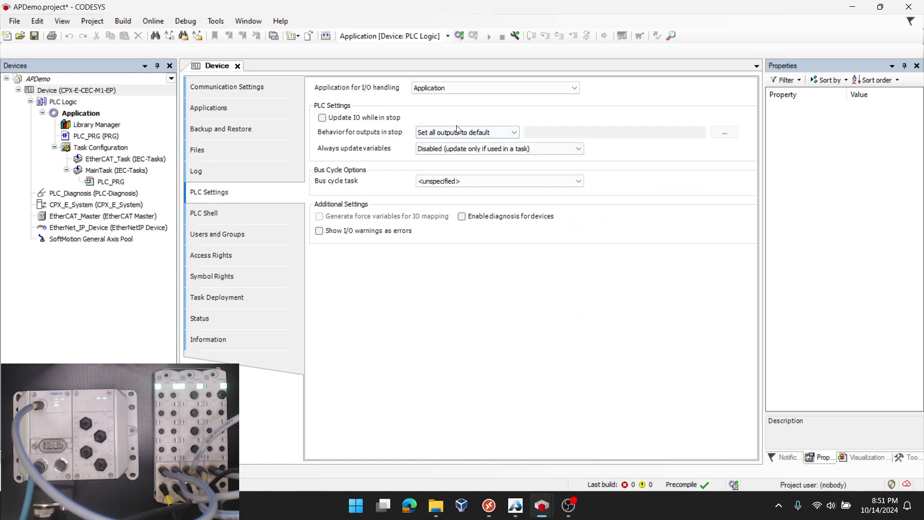
{"action": "left_click", "coordinate": [499, 149]}
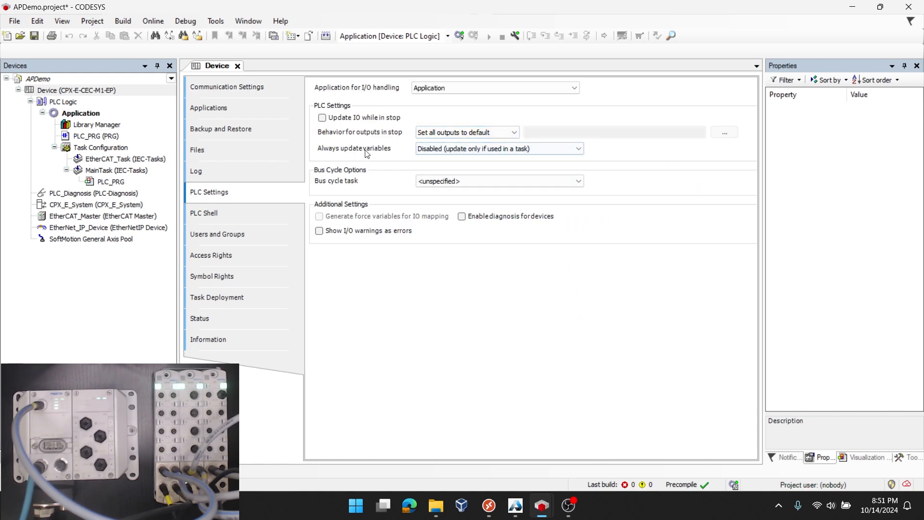
{"action": "left_click", "coordinate": [576, 149]}
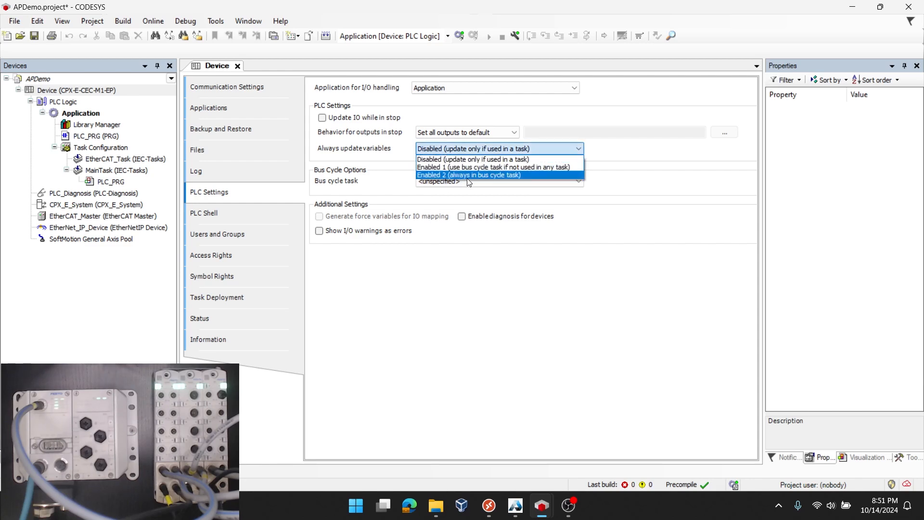
{"action": "left_click", "coordinate": [470, 174]}
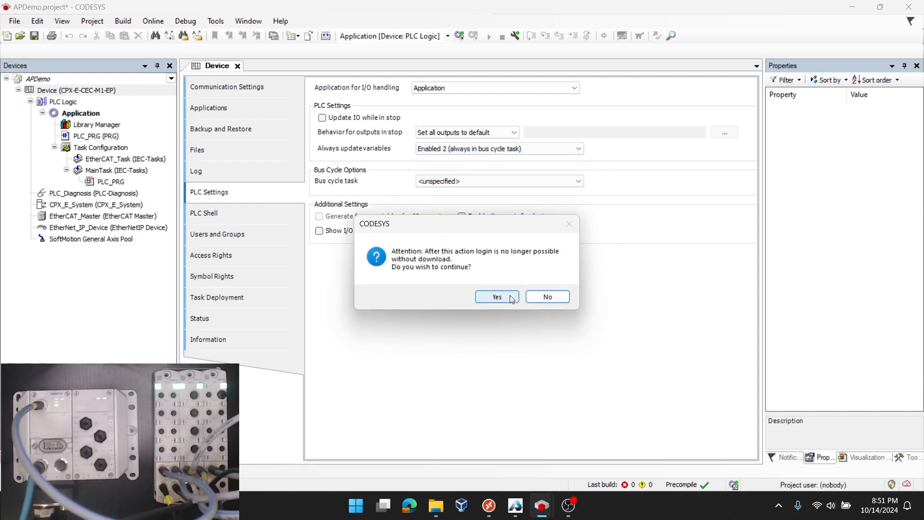
{"action": "left_click", "coordinate": [496, 296]}
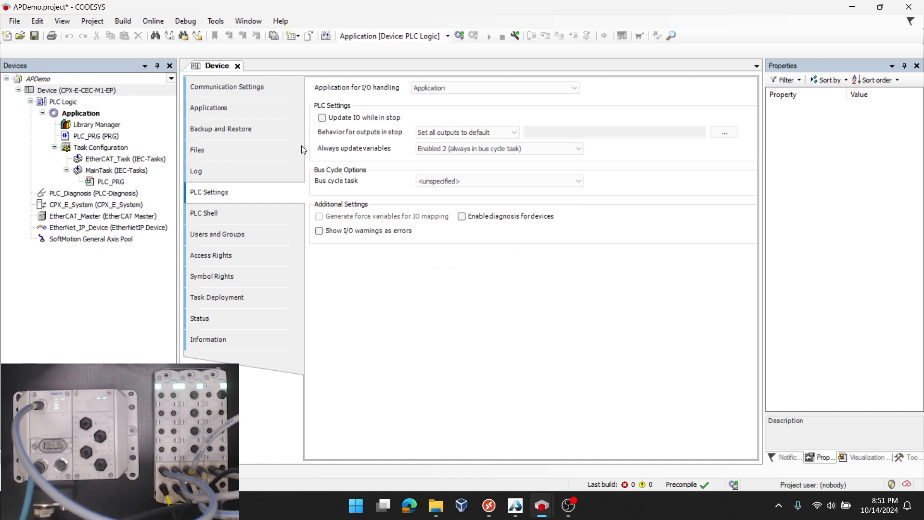
Step: Set MainTask as bus cycle task and toggle force variables for I/O mapping, accepting the warning
{"action": "left_click", "coordinate": [499, 181]}
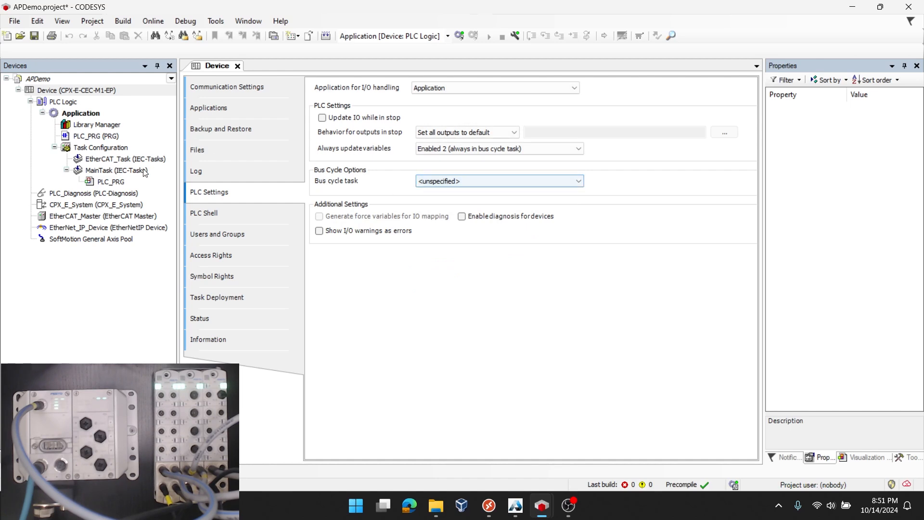
{"action": "left_click", "coordinate": [498, 180]}
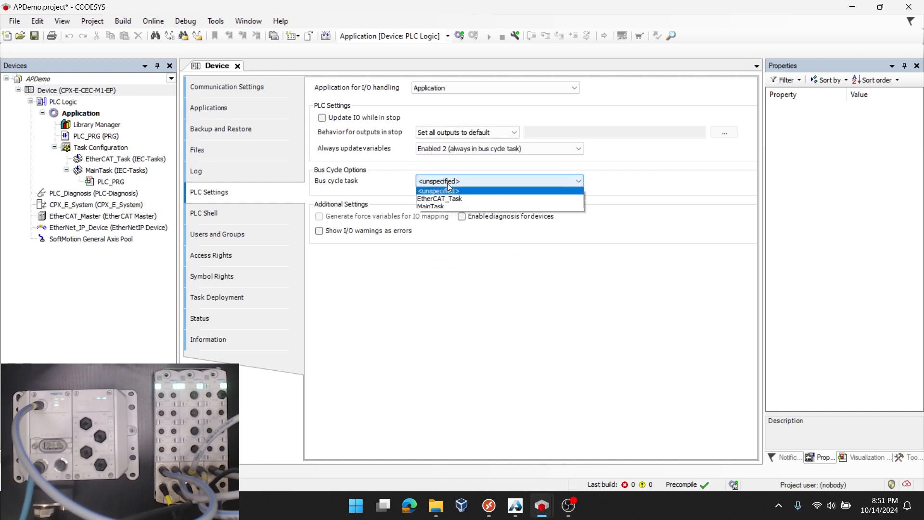
{"action": "left_click", "coordinate": [431, 207]}
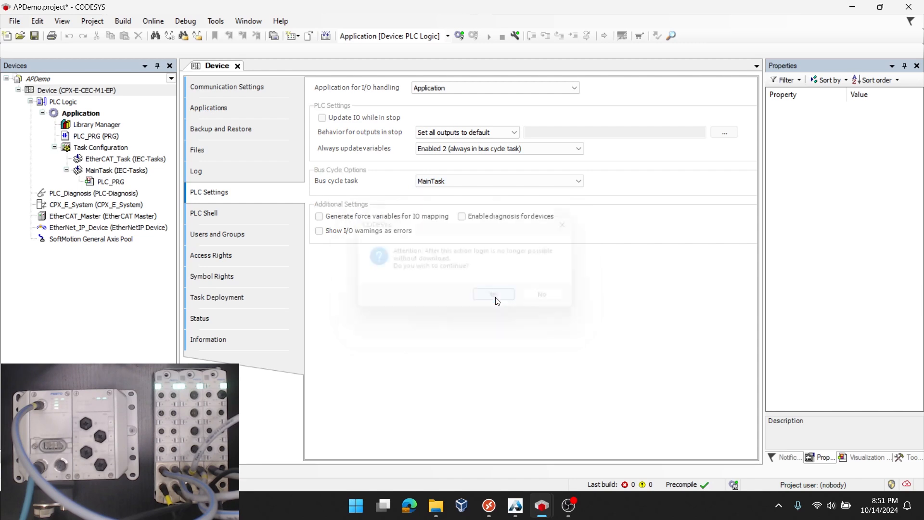
{"action": "left_click", "coordinate": [493, 295]}
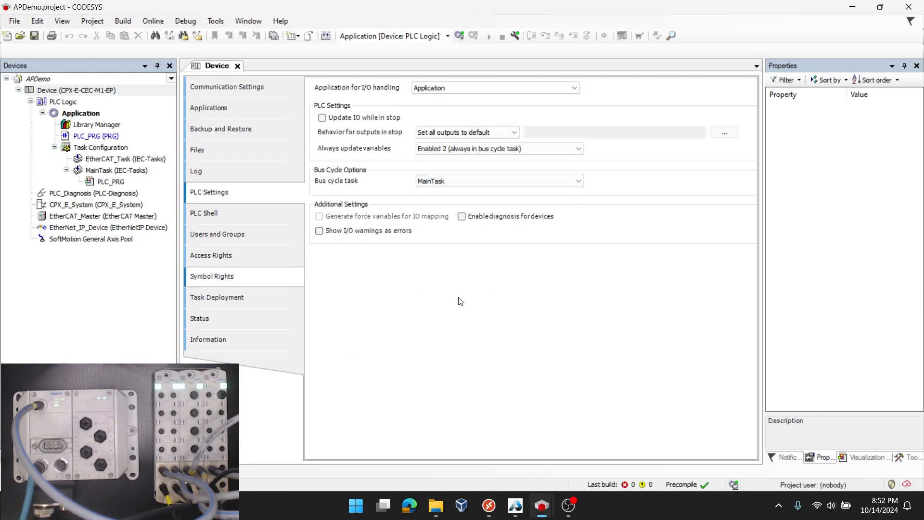
Step: Log in to the CPX-E-CEC-M1-EP, downloading the latest code over the running application
{"action": "left_click", "coordinate": [123, 21]}
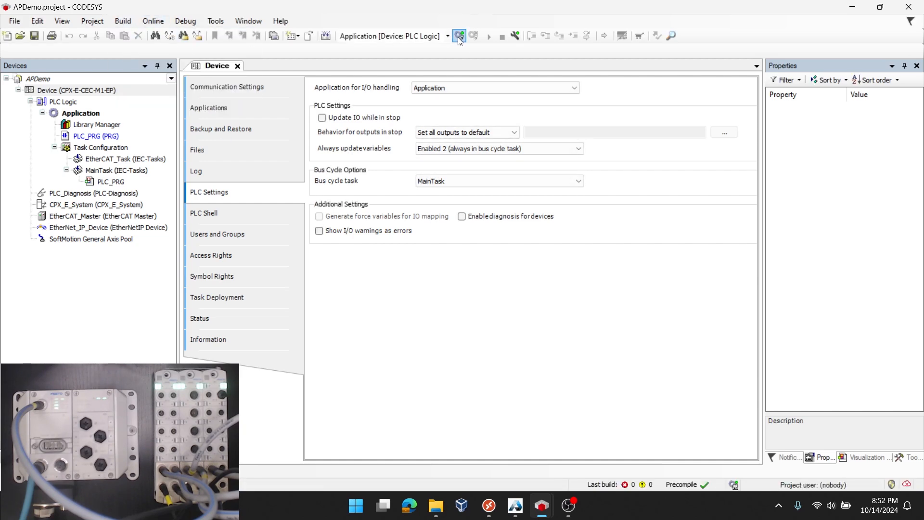
{"action": "left_click", "coordinate": [459, 36]}
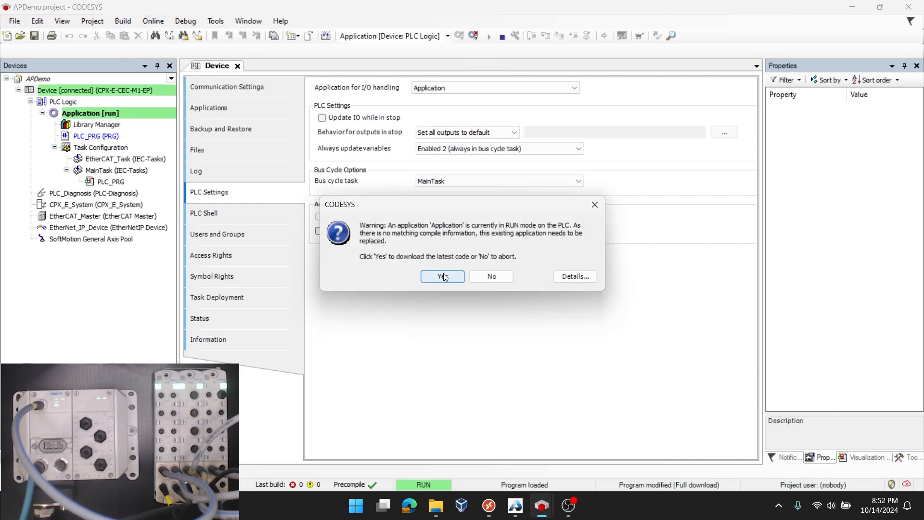
{"action": "left_click", "coordinate": [442, 276]}
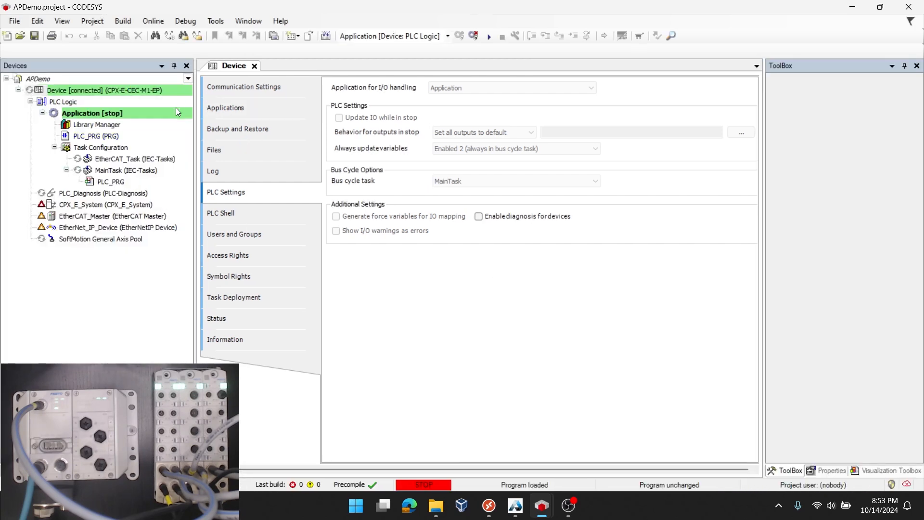
{"action": "mouse_move", "coordinate": [167, 114]}
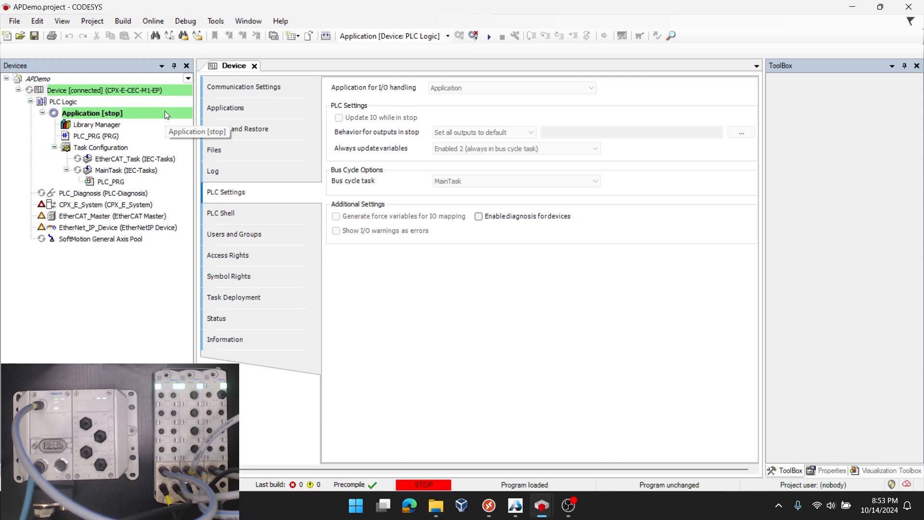
{"action": "mouse_move", "coordinate": [493, 66]}
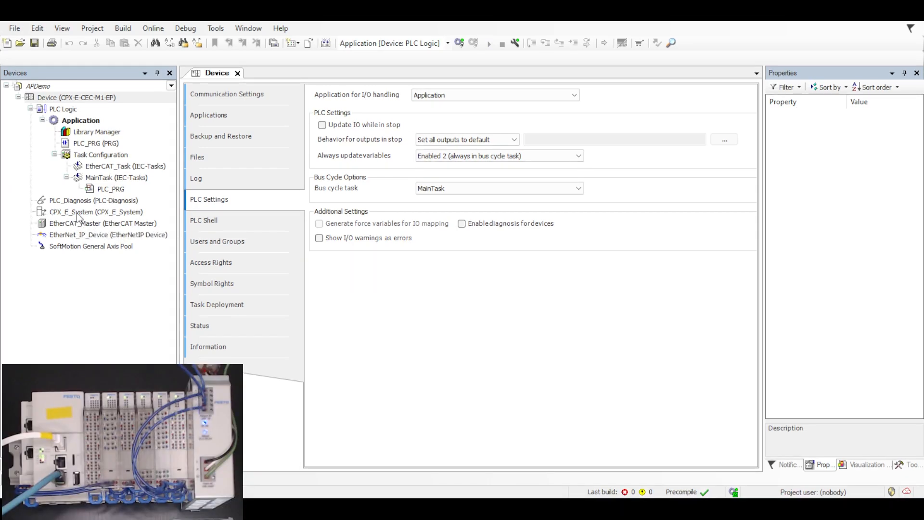
Step: Scan CPX_E_System's actual configuration and review the controller plus six found modules
{"action": "double_click", "coordinate": [95, 212]}
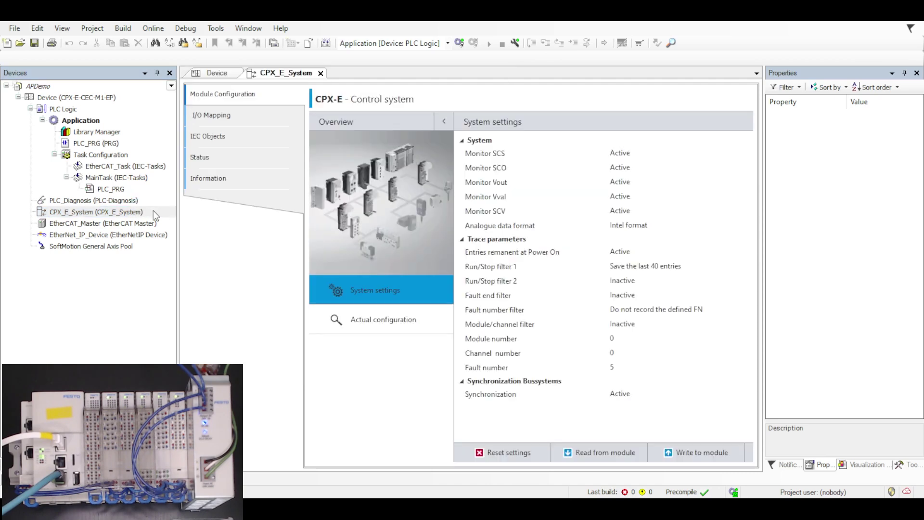
{"action": "mouse_move", "coordinate": [215, 268]}
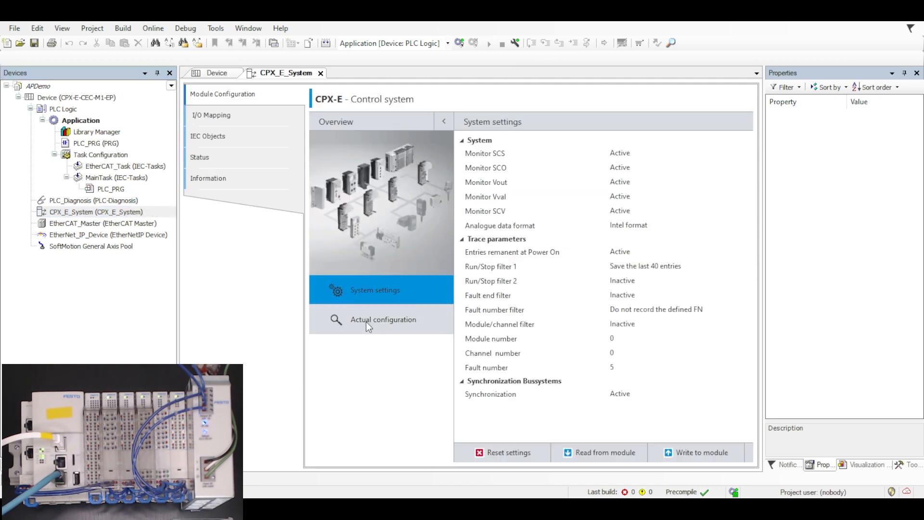
{"action": "left_click", "coordinate": [383, 318]}
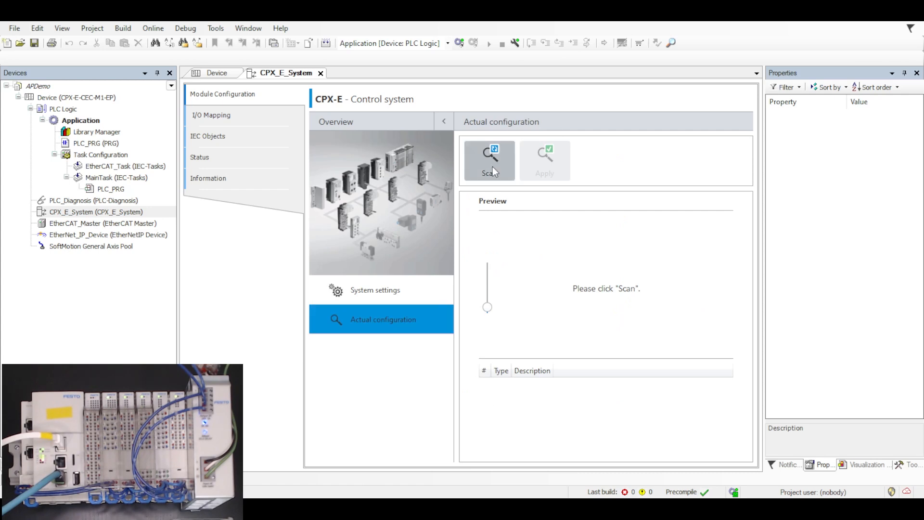
{"action": "left_click", "coordinate": [490, 161]}
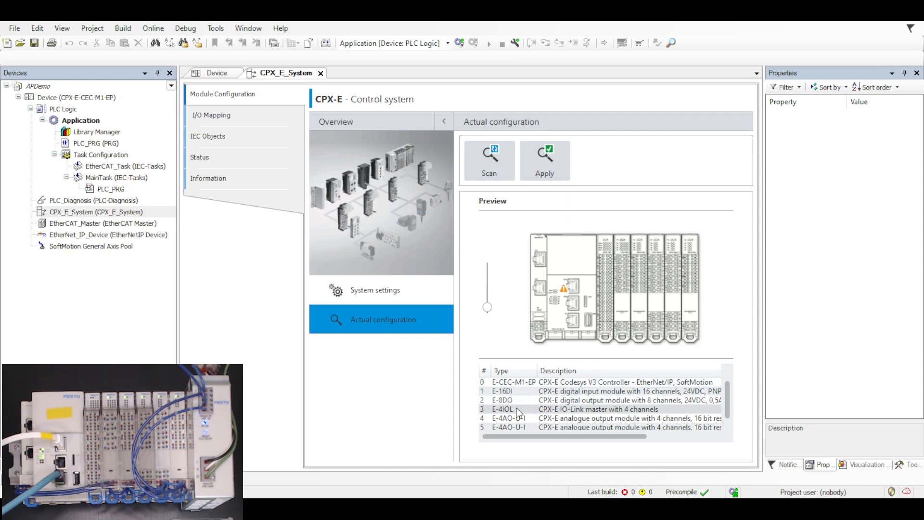
{"action": "scroll", "scroll_direction": "down", "scroll_amount": 3}
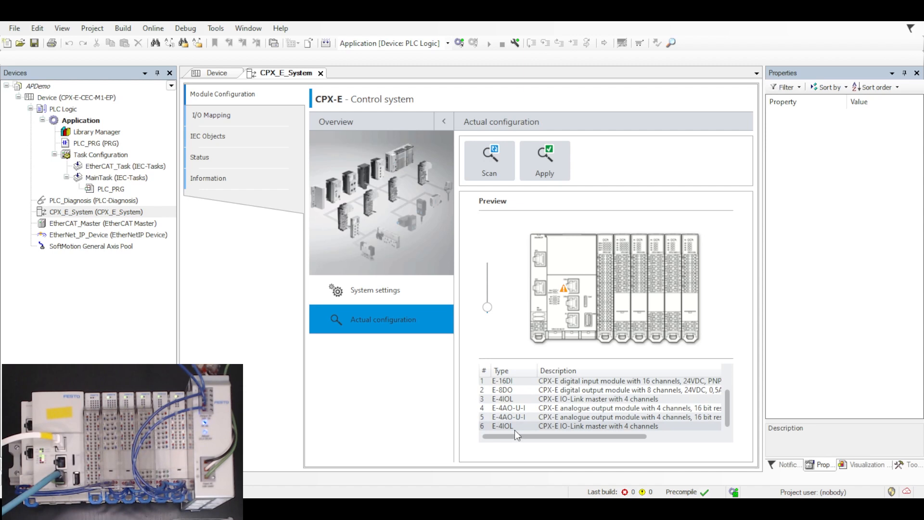
{"action": "scroll", "scroll_direction": "up", "scroll_amount": 3}
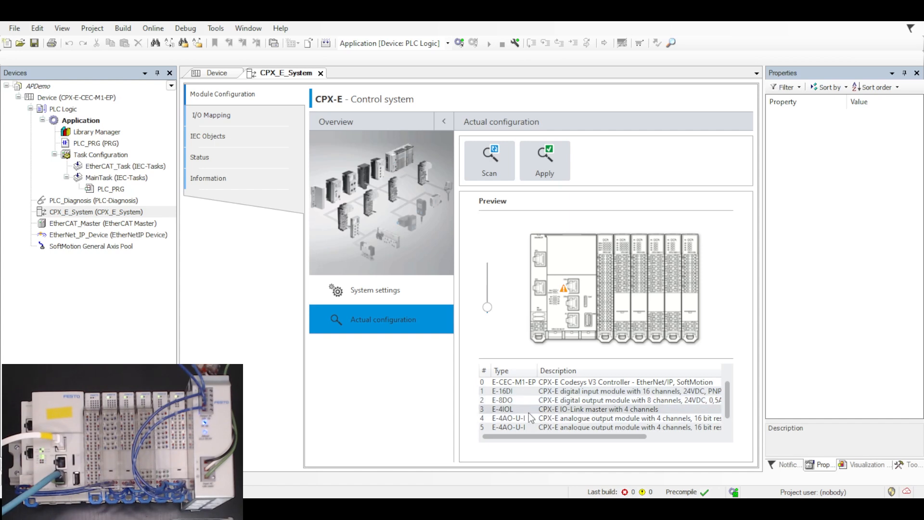
{"action": "scroll", "scroll_direction": "down", "scroll_amount": 3}
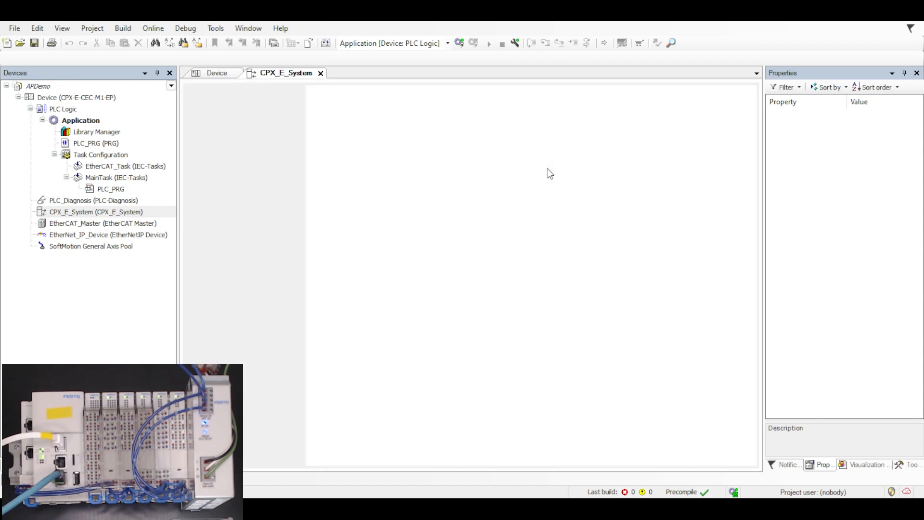
{"action": "mouse_move", "coordinate": [106, 219]}
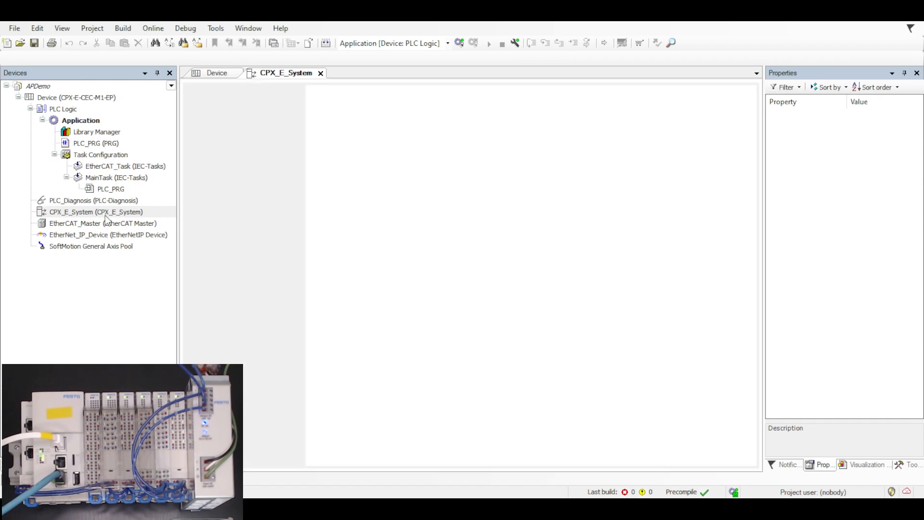
{"action": "mouse_move", "coordinate": [204, 213]}
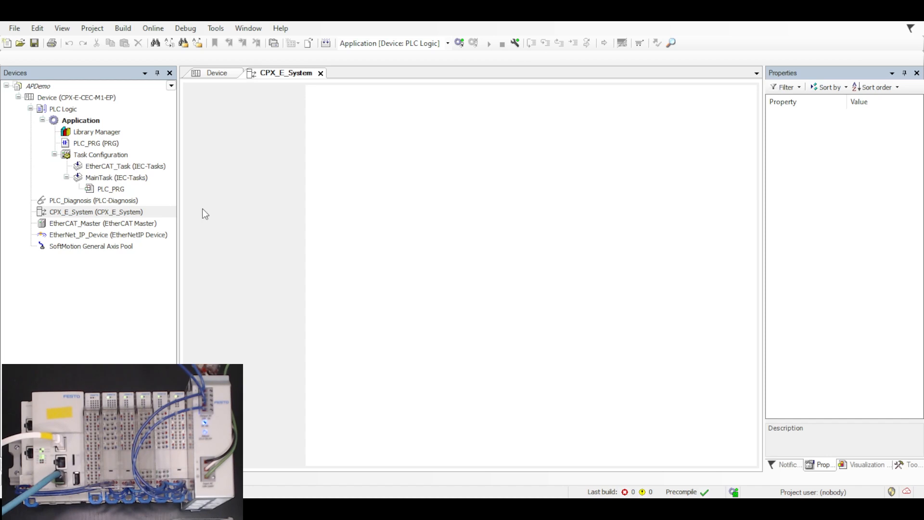
Step: Apply the scanned CPX-E modules and collapse both IO-Link masters' empty port lists
{"action": "double_click", "coordinate": [97, 212]}
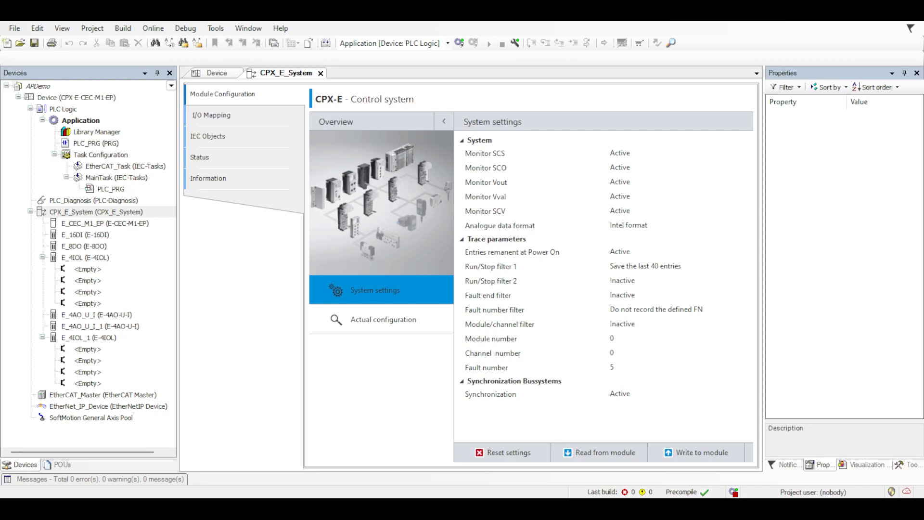
{"action": "left_click", "coordinate": [85, 258]}
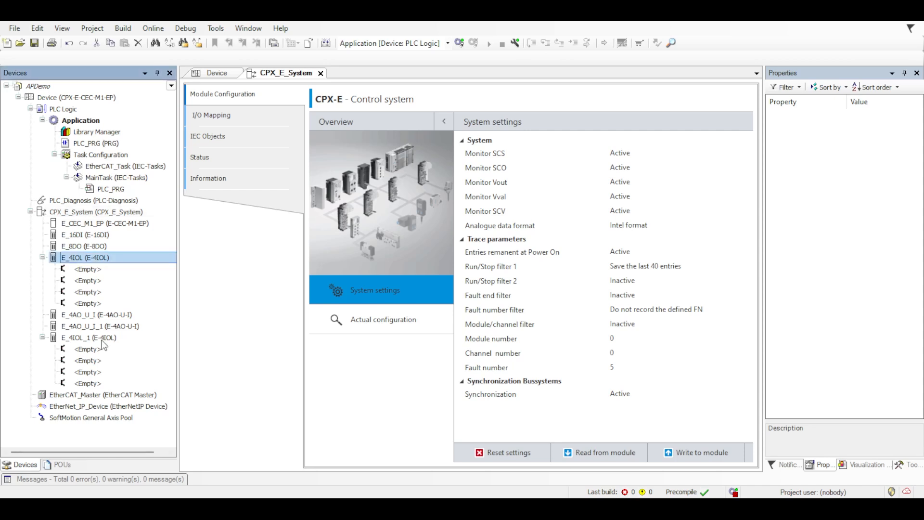
{"action": "left_click", "coordinate": [88, 337]}
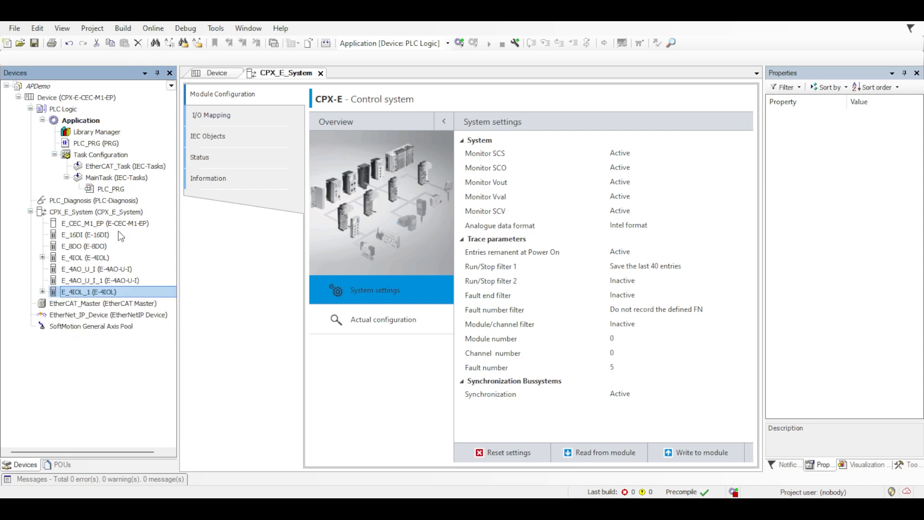
{"action": "mouse_move", "coordinate": [80, 219]}
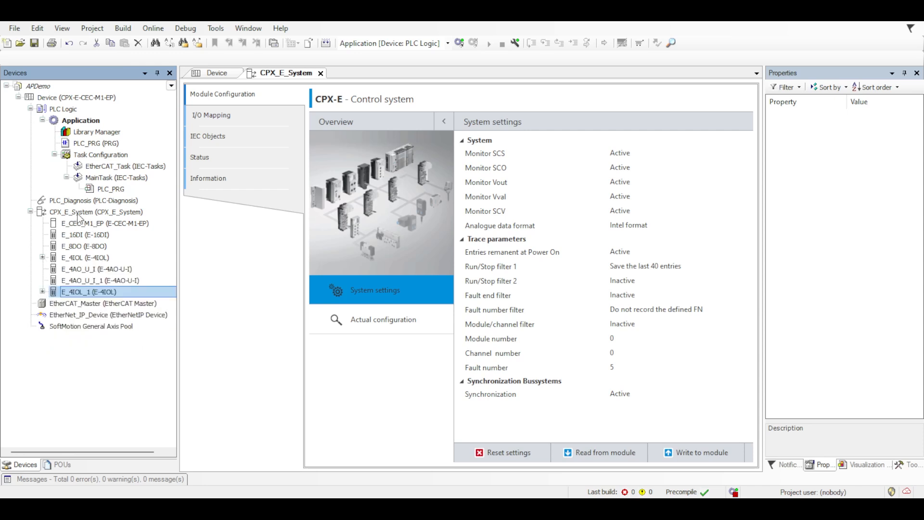
{"action": "mouse_move", "coordinate": [86, 238]}
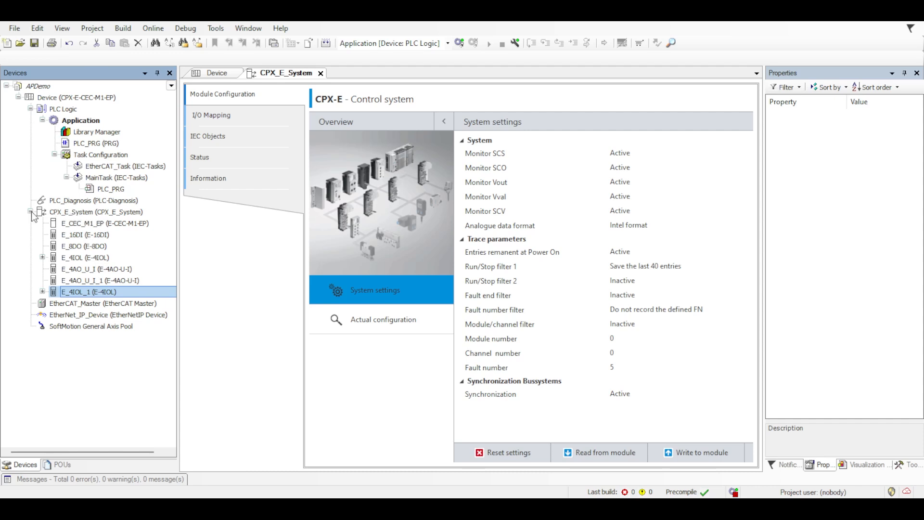
Step: Collapse CPX_E_System and open the EtherCAT_Master editor showing autoconfig, ecat and 8000 µs
{"action": "left_click", "coordinate": [31, 212]}
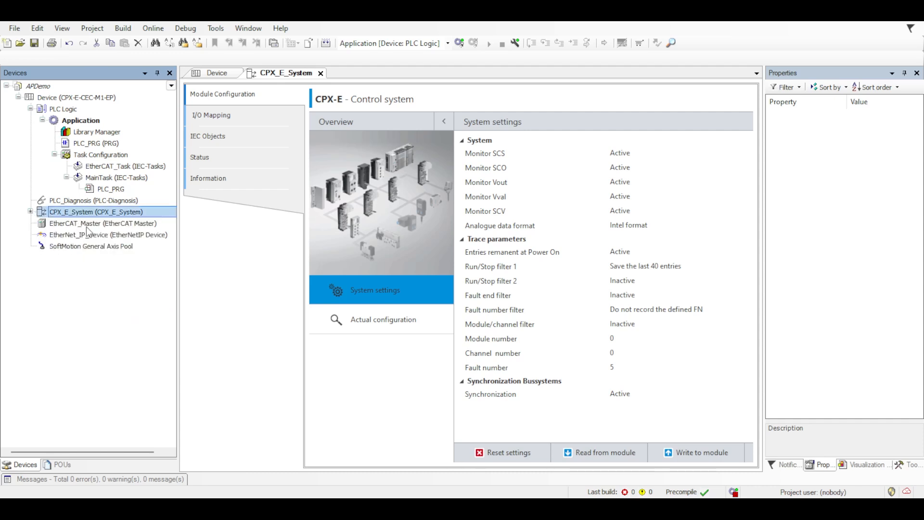
{"action": "double_click", "coordinate": [103, 223]}
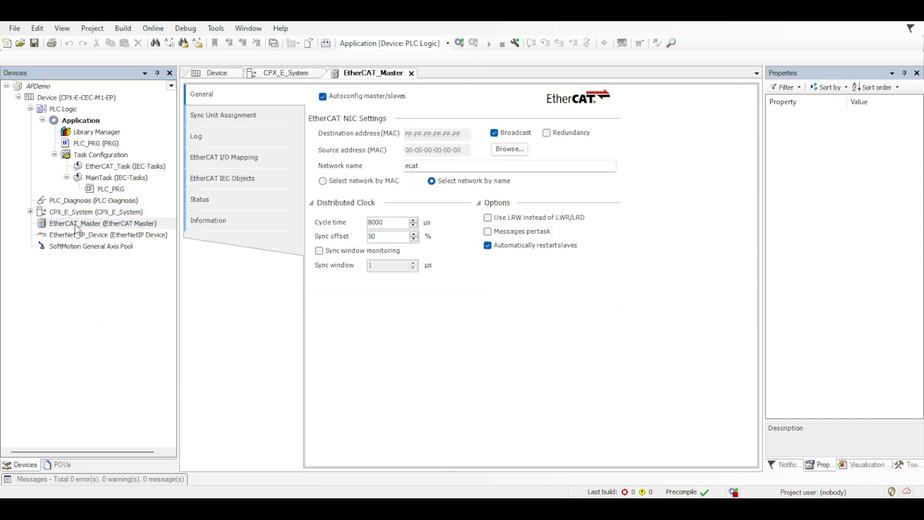
Step: Scan EtherCAT_Master, inspect the CPX_AP_A_EC_M12 and 4IOL master entries, and add all scanned devices
{"action": "left_click", "coordinate": [103, 223]}
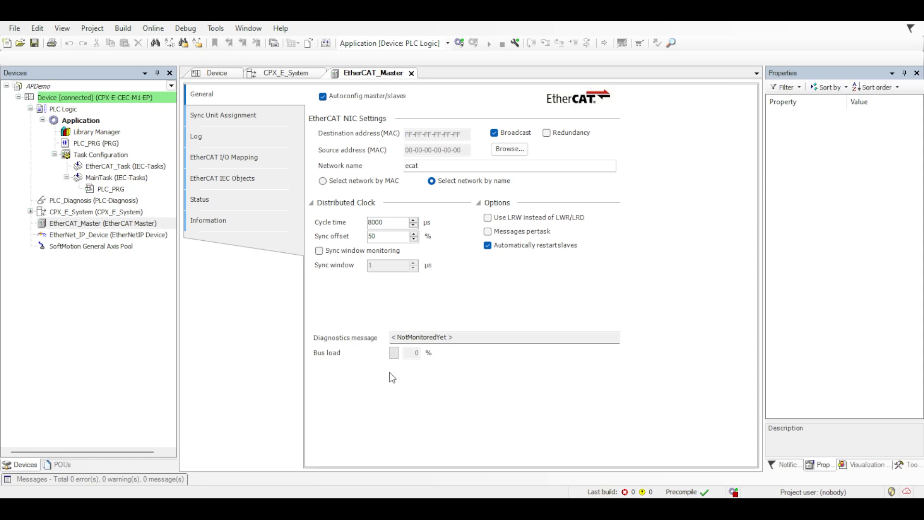
{"action": "mouse_move", "coordinate": [441, 365]}
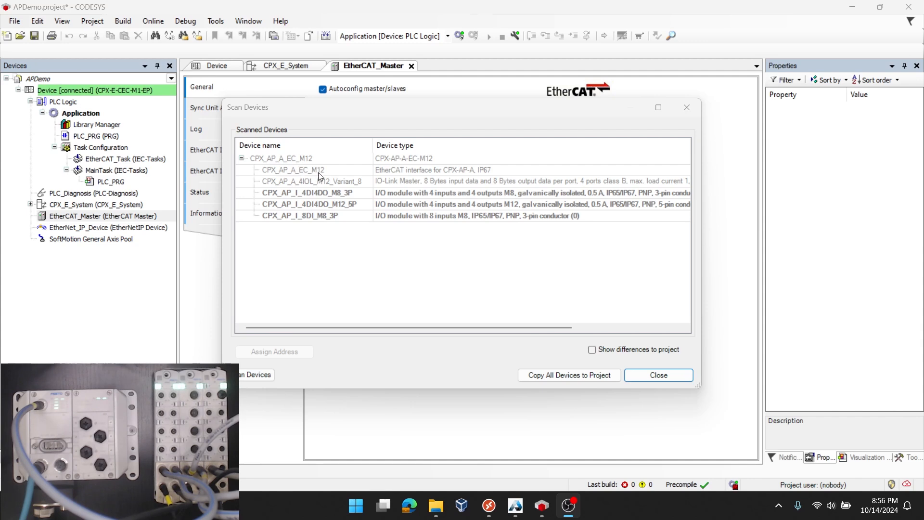
{"action": "left_click", "coordinate": [293, 169]}
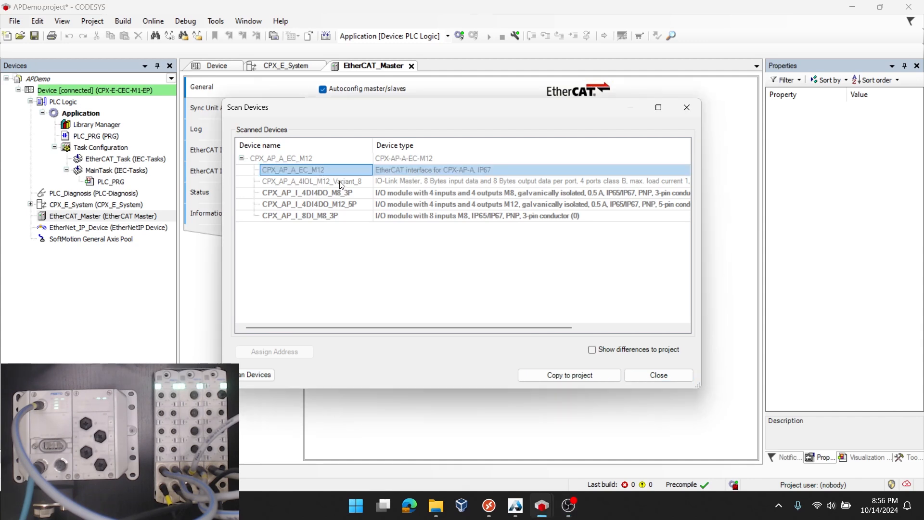
{"action": "left_click", "coordinate": [309, 181]}
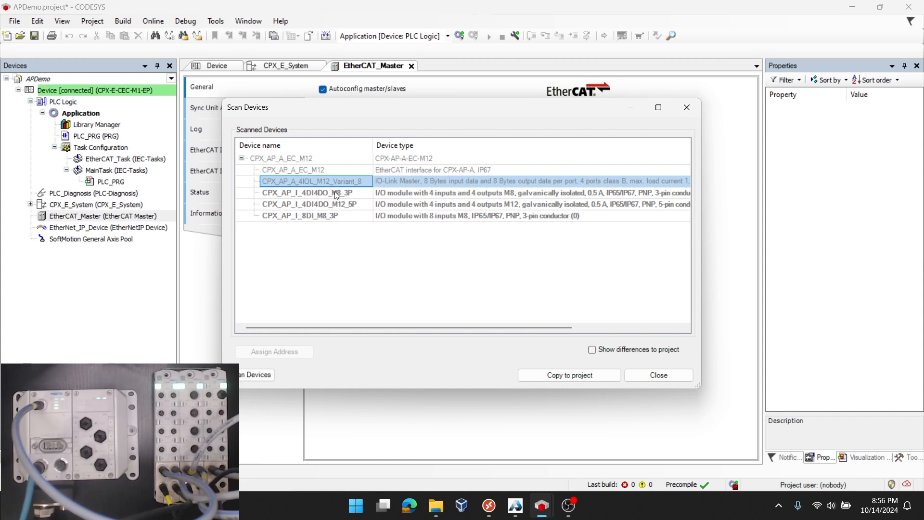
{"action": "left_click", "coordinate": [299, 215]}
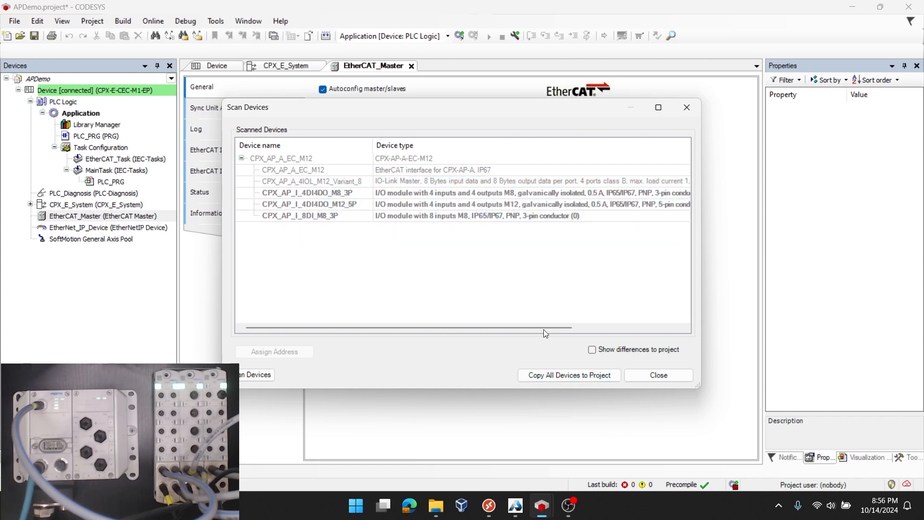
{"action": "mouse_move", "coordinate": [568, 375]}
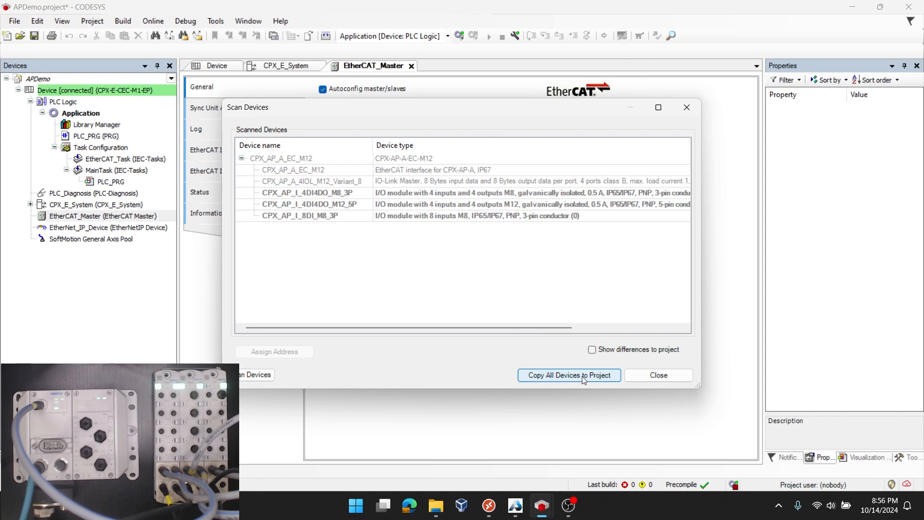
{"action": "left_click", "coordinate": [568, 375]}
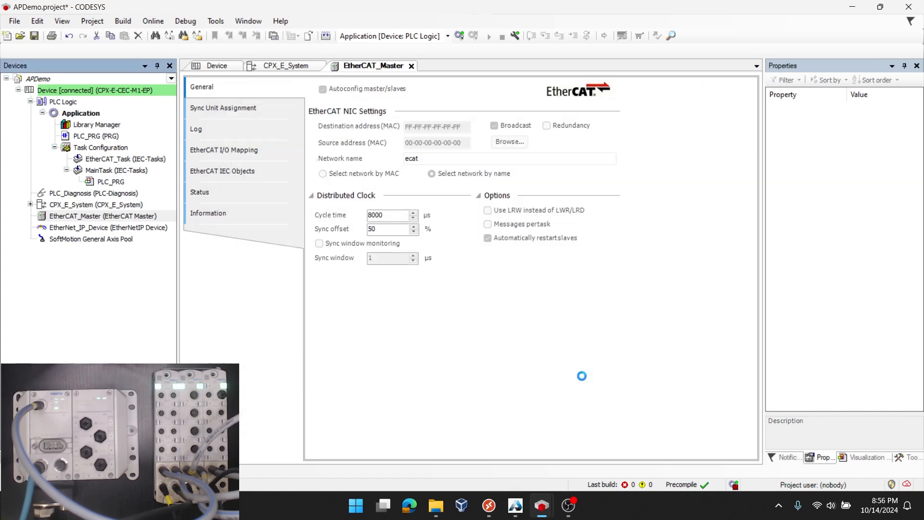
Step: Set the EtherCAT_Master bus cycle task to MainTask in its I/O Mapping
{"action": "left_click", "coordinate": [29, 215]}
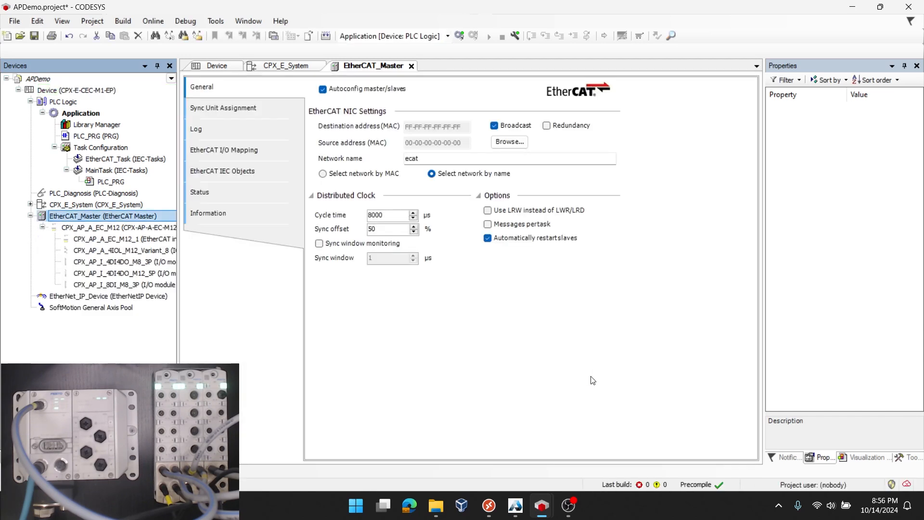
{"action": "mouse_move", "coordinate": [129, 352]}
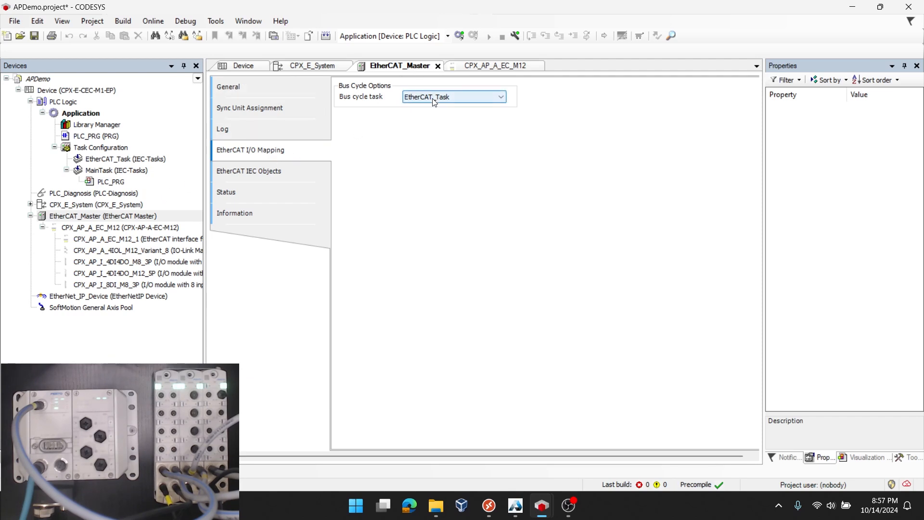
{"action": "mouse_move", "coordinate": [455, 102]}
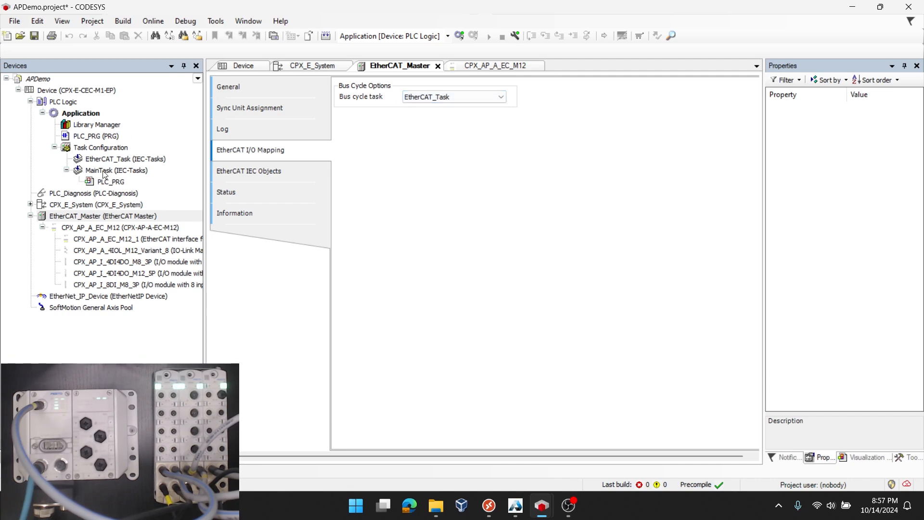
{"action": "left_click", "coordinate": [454, 96]}
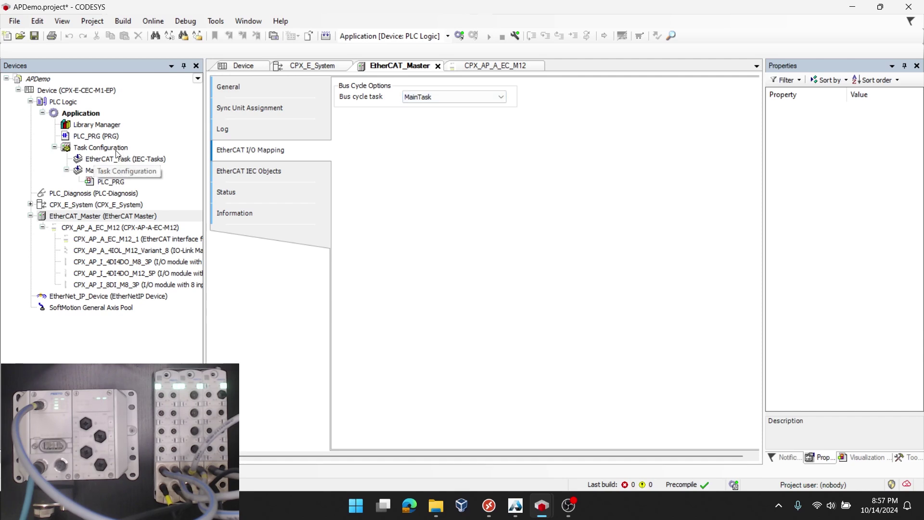
{"action": "mouse_move", "coordinate": [446, 155]}
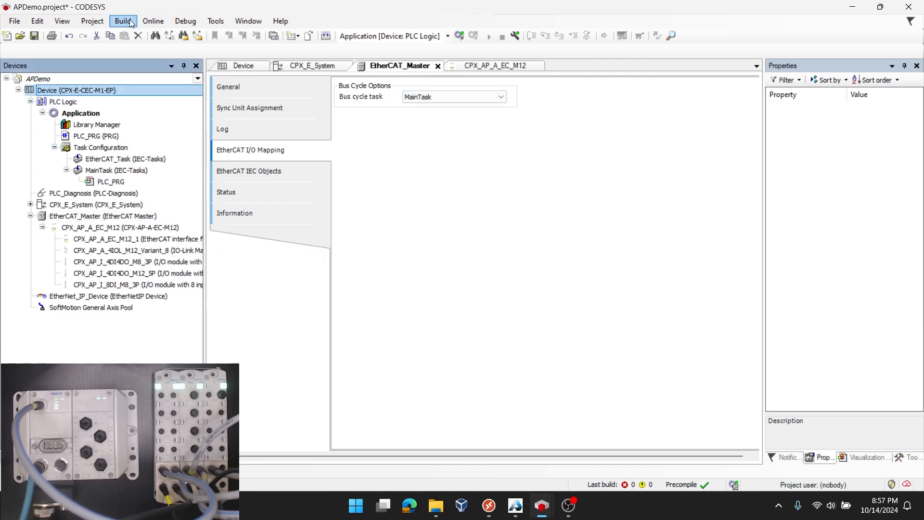
Step: Build the application, log in replacing the application on the PLC, and start it
{"action": "left_click", "coordinate": [123, 21]}
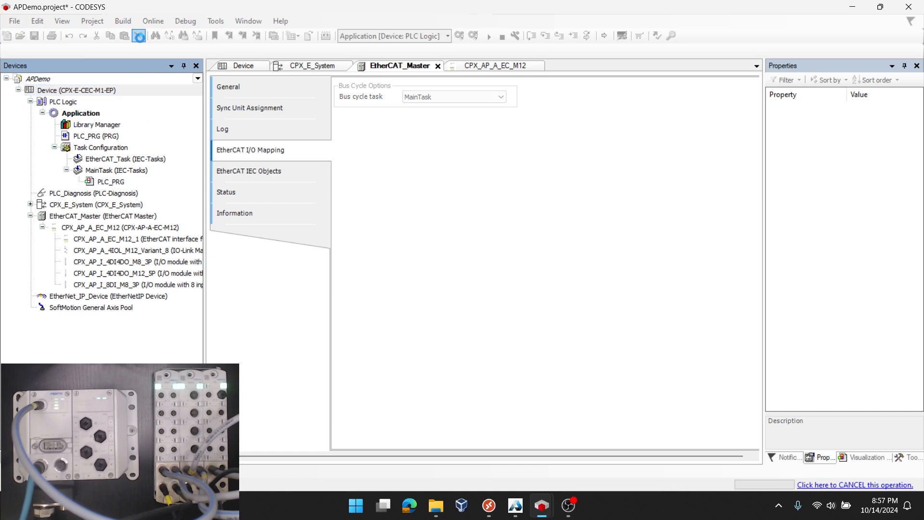
{"action": "left_click", "coordinate": [459, 36]}
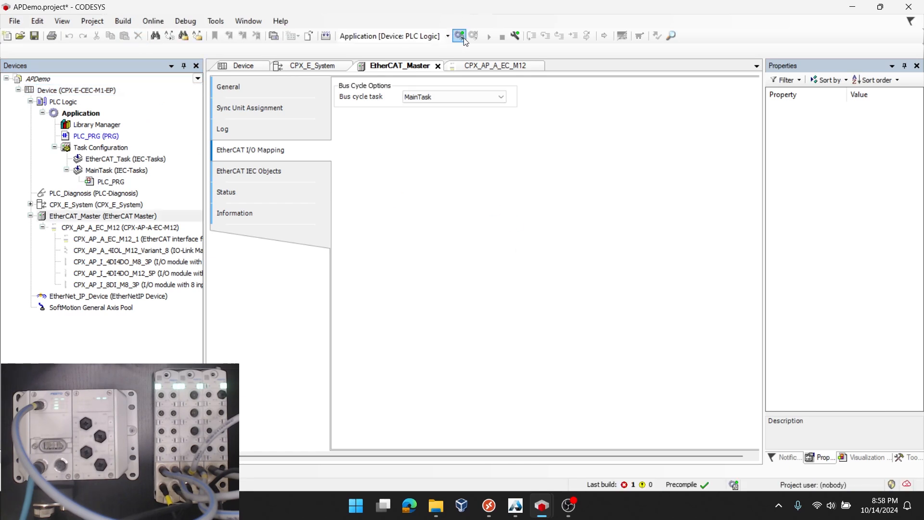
{"action": "left_click", "coordinate": [459, 36]}
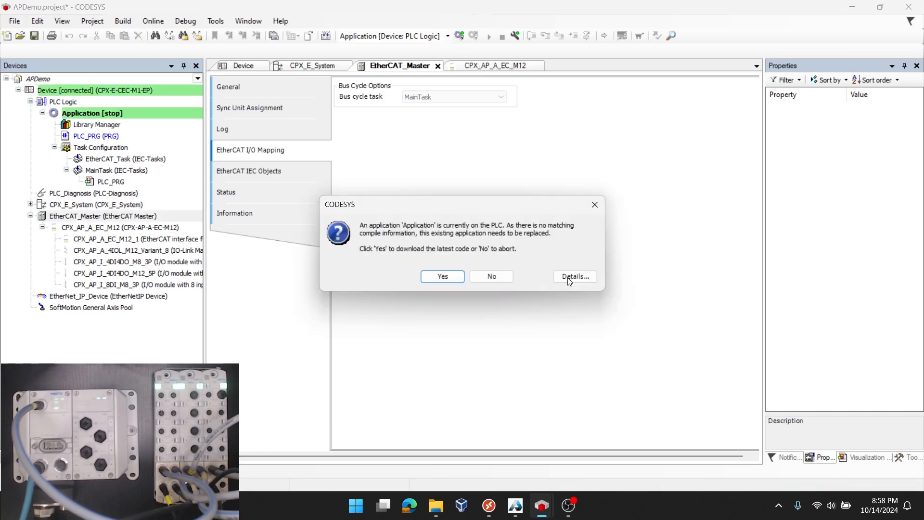
{"action": "left_click", "coordinate": [442, 276]}
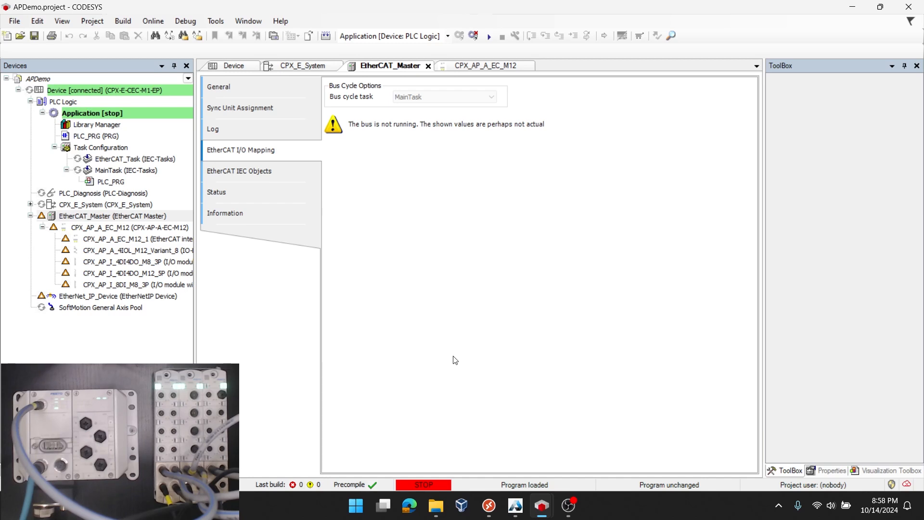
{"action": "mouse_move", "coordinate": [461, 260]}
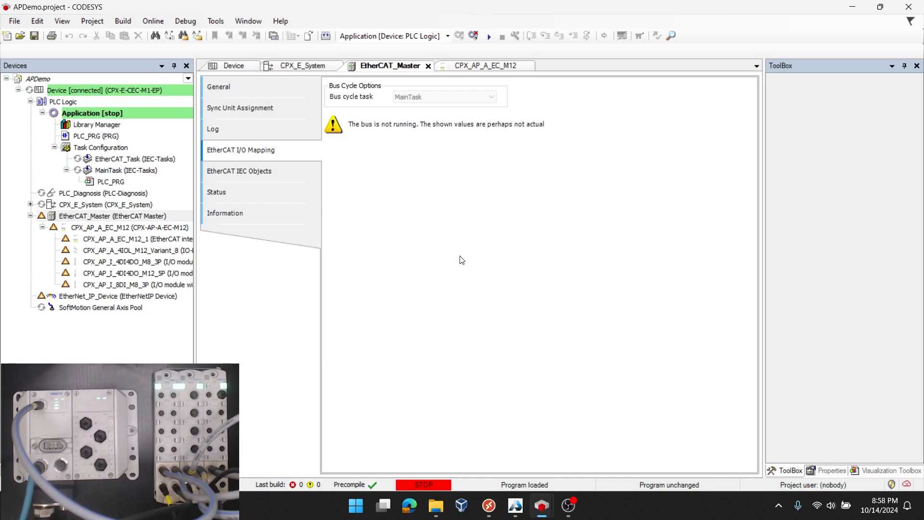
{"action": "left_click", "coordinate": [488, 36]}
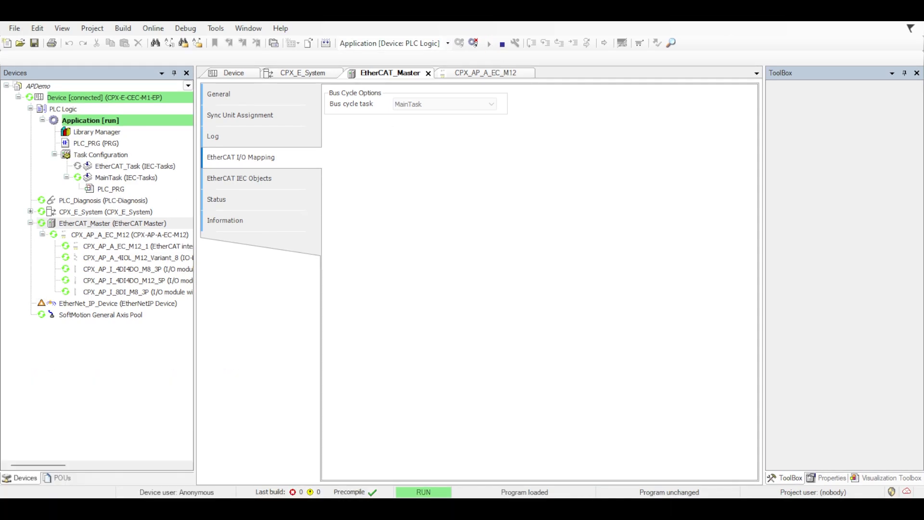
{"action": "left_click", "coordinate": [31, 212]}
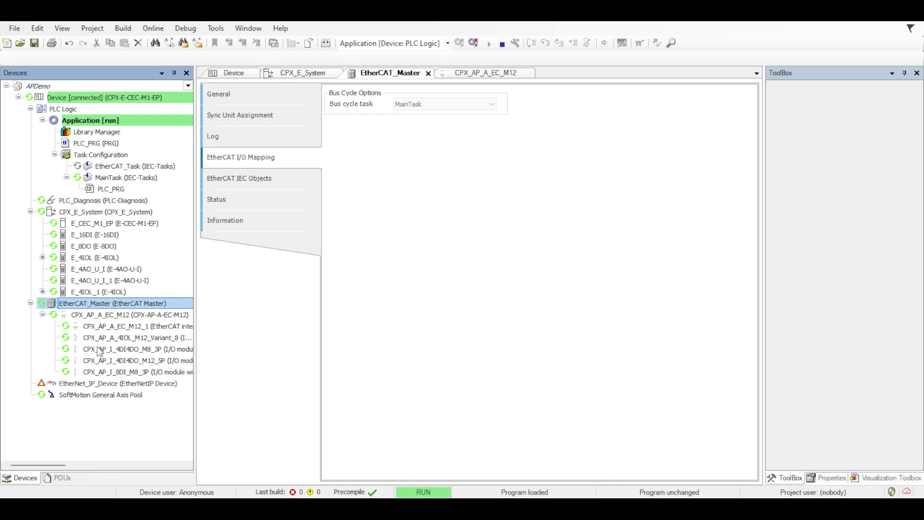
{"action": "mouse_move", "coordinate": [77, 396]}
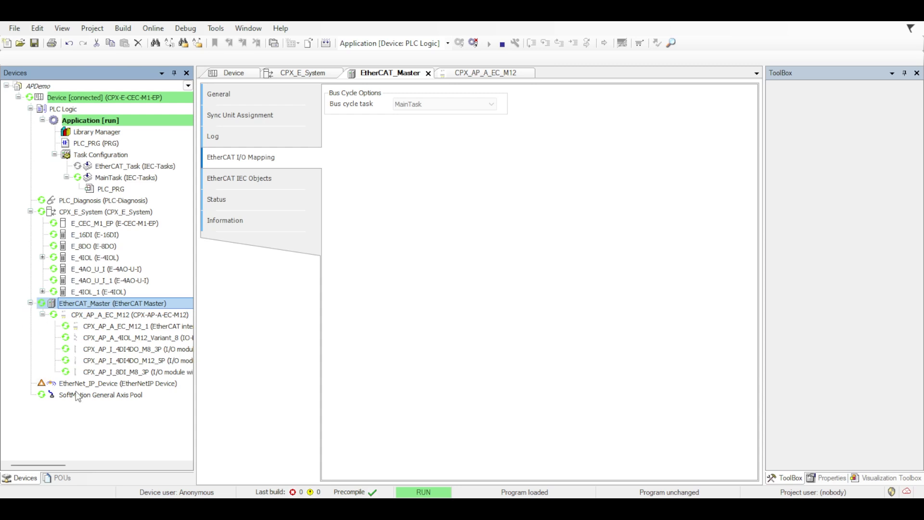
{"action": "mouse_move", "coordinate": [133, 422]}
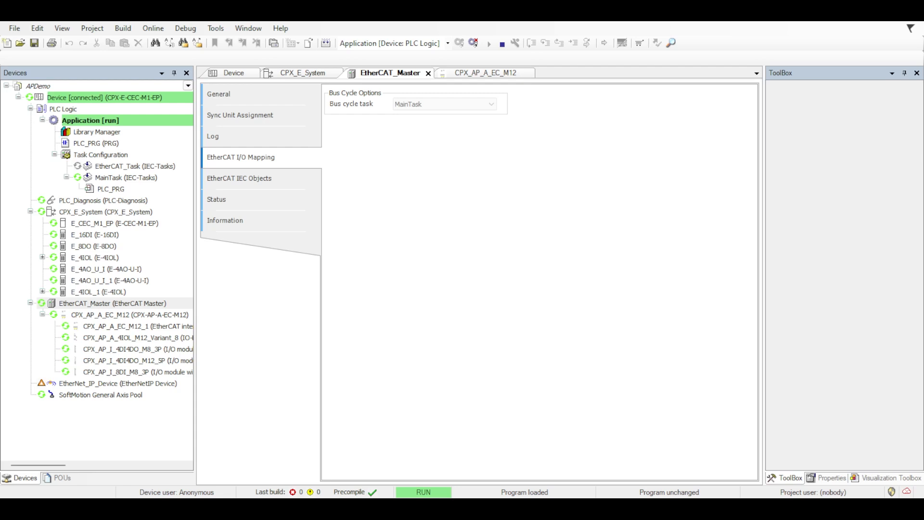
{"action": "left_click", "coordinate": [31, 211]}
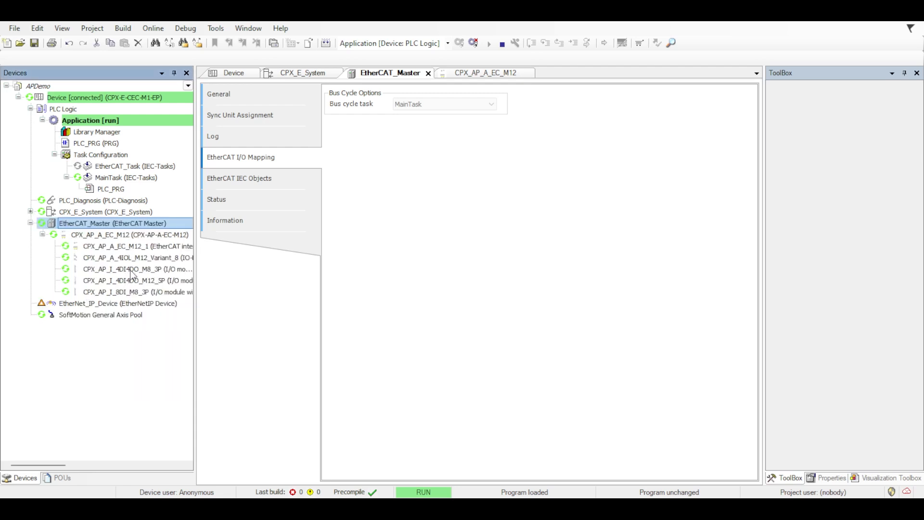
Step: Open the CPX_AP_I_4DI4DO_M8_3P Module I/O Mapping showing outputs 0 and 2 TRUE
{"action": "double_click", "coordinate": [138, 269]}
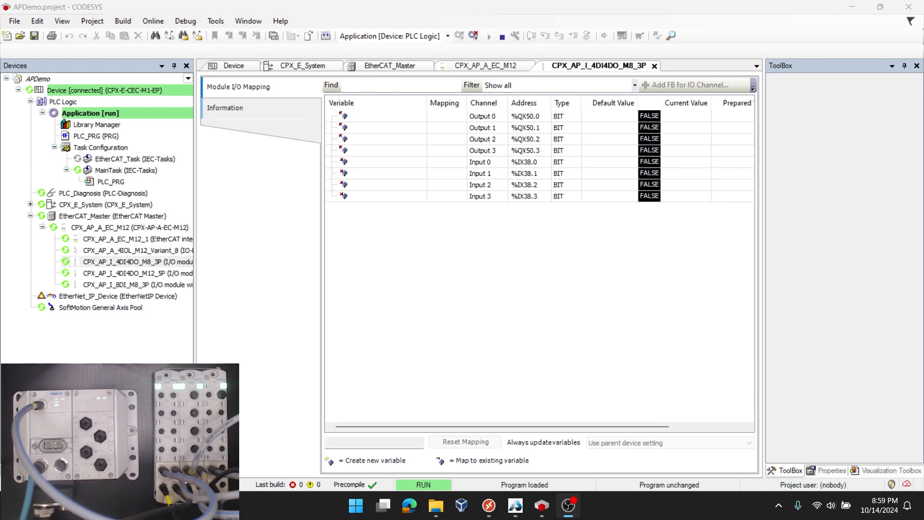
{"action": "mouse_move", "coordinate": [729, 141]}
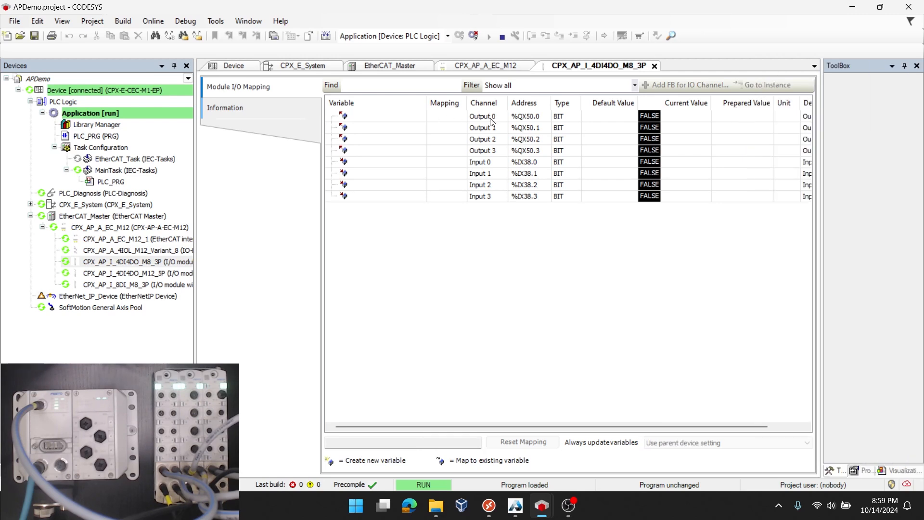
{"action": "left_click", "coordinate": [482, 150]}
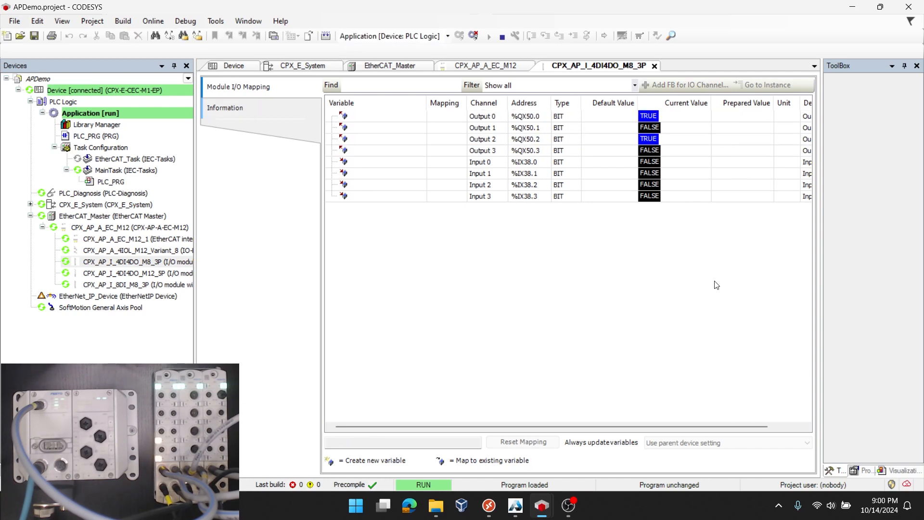
{"action": "mouse_move", "coordinate": [745, 140]}
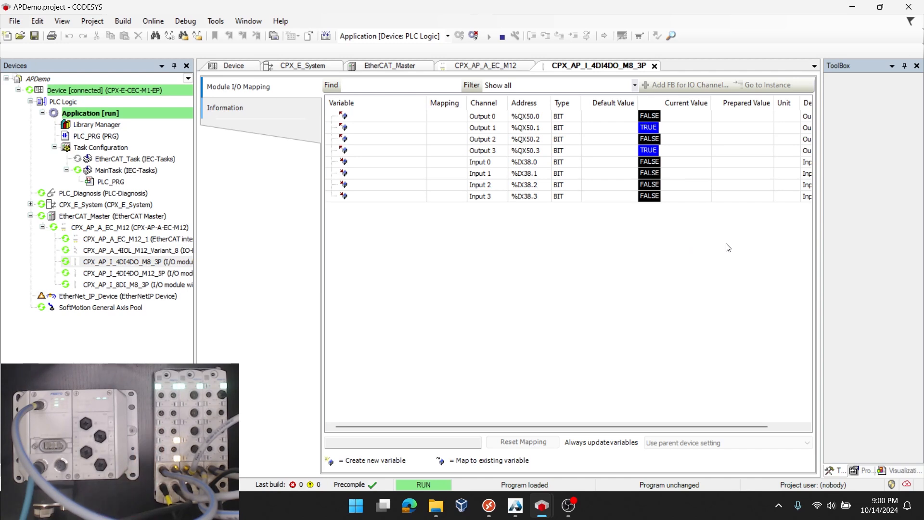
Step: Set prepared values for Output 0 and Output 3, then reselect the CPX_AP_I_4DI4DO_M8_3P module
{"action": "left_click", "coordinate": [742, 138]}
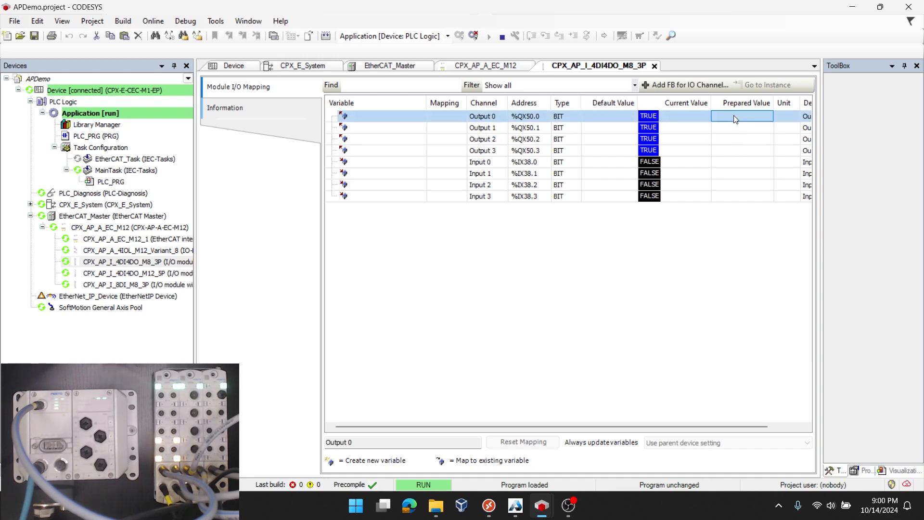
{"action": "left_click", "coordinate": [743, 127]}
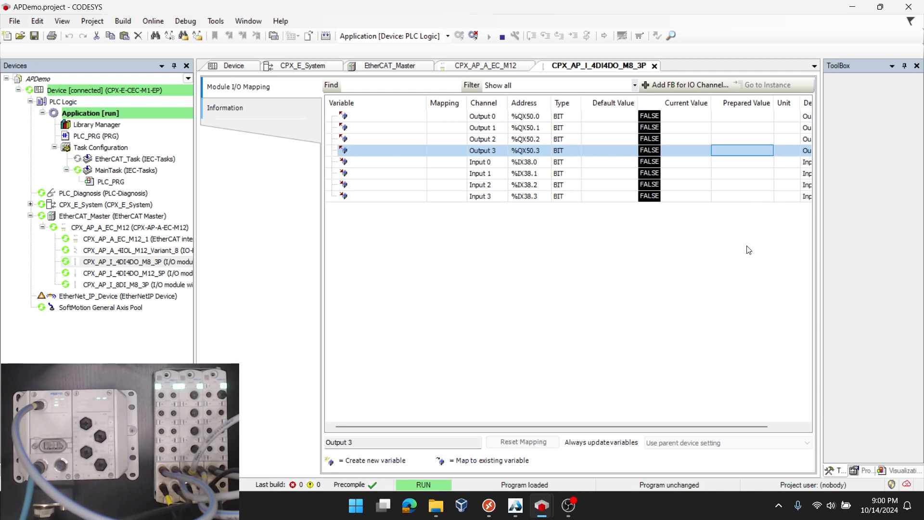
{"action": "left_click", "coordinate": [543, 360]}
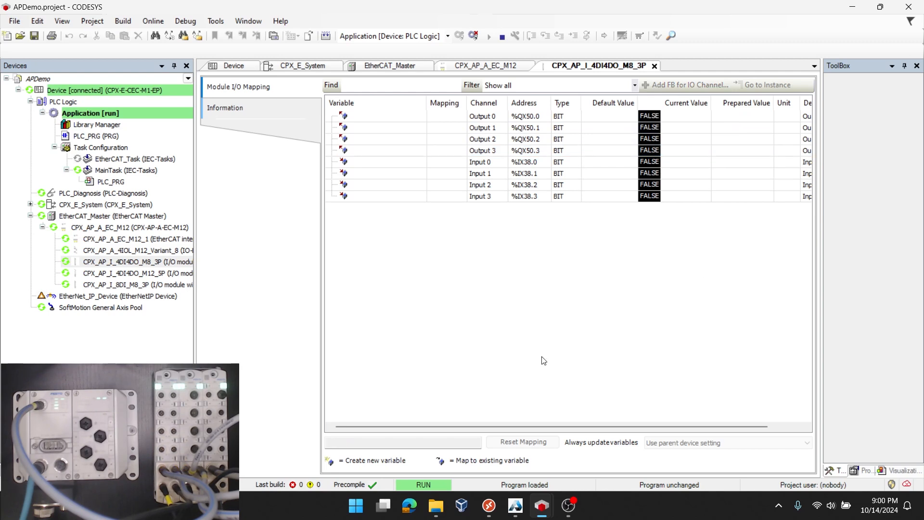
{"action": "mouse_move", "coordinate": [520, 281]}
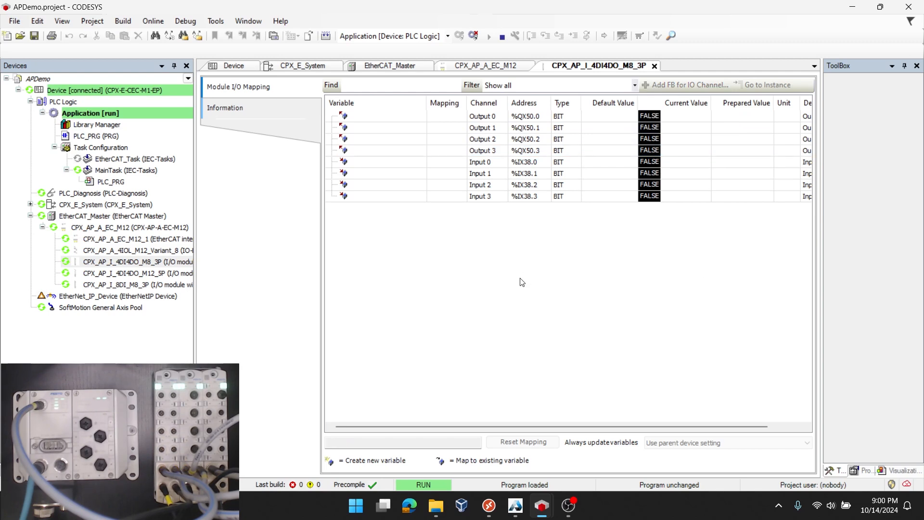
{"action": "mouse_move", "coordinate": [81, 205]}
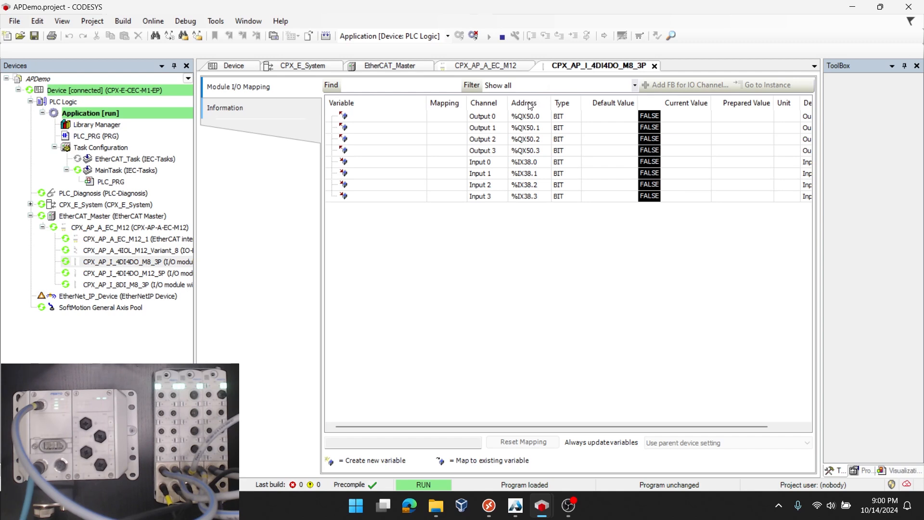
{"action": "left_click", "coordinate": [139, 261]}
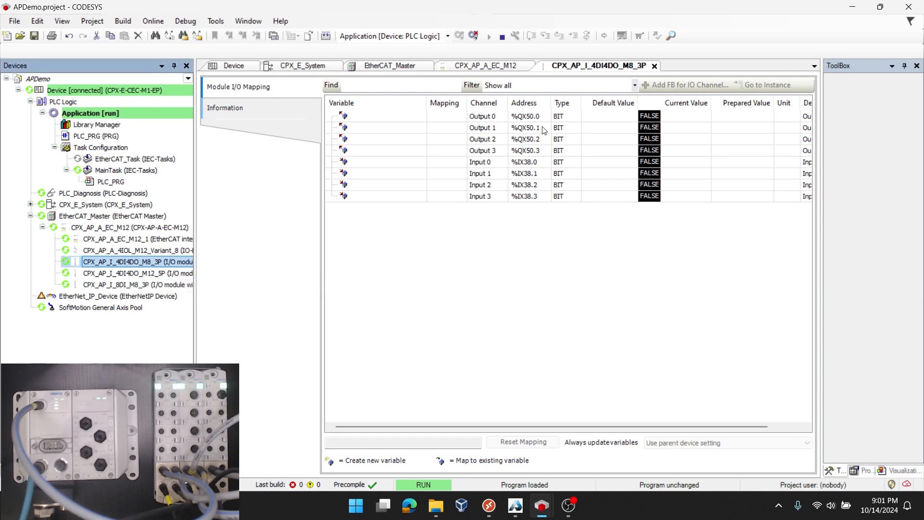